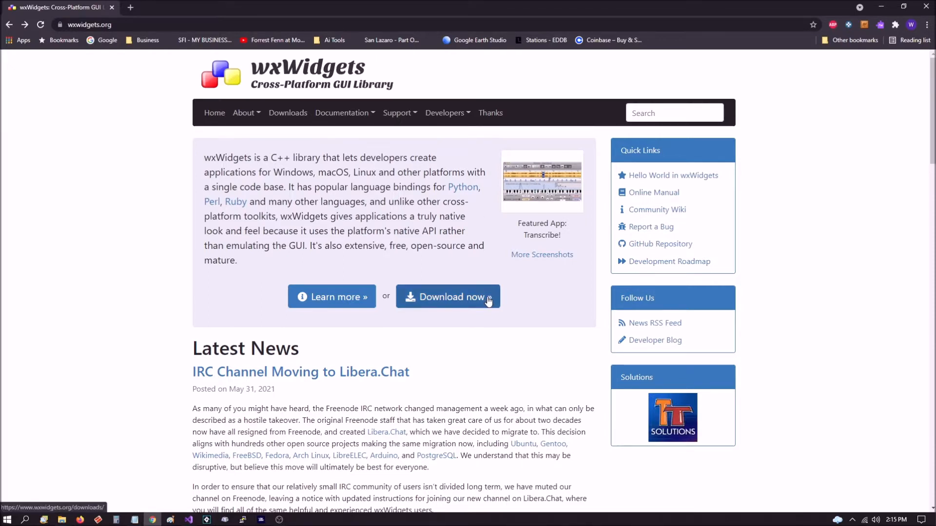
Follow the 'Download now' link to reach the wxWidgets Downloads page for release 3.1.5.
click(448, 296)
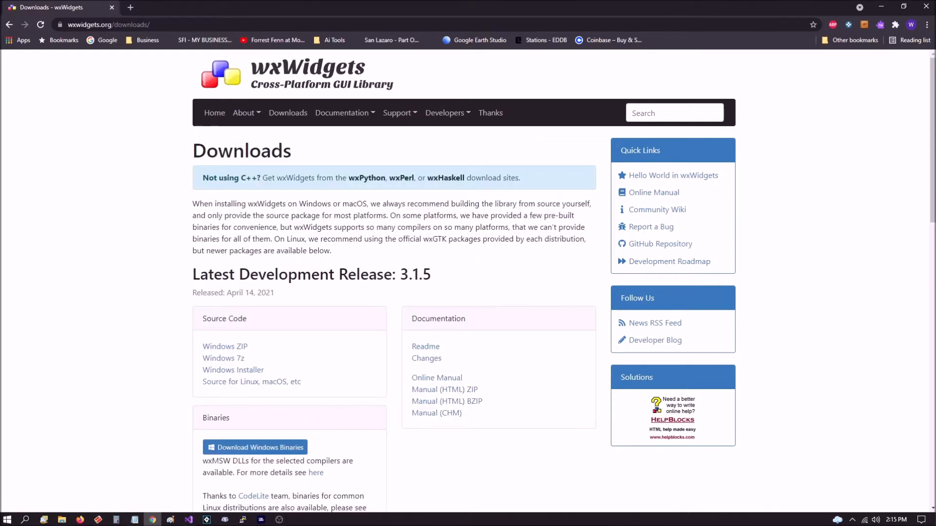
mouse_move(931, 286)
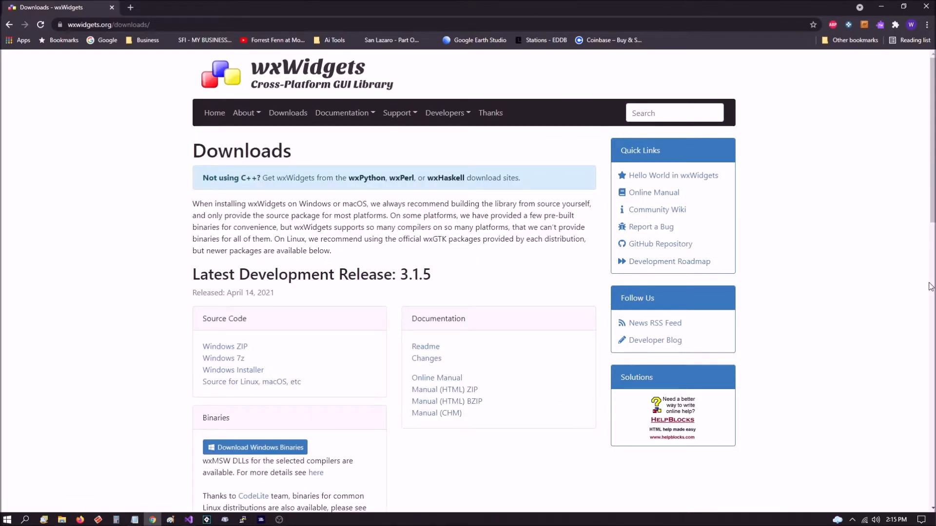
mouse_move(364, 317)
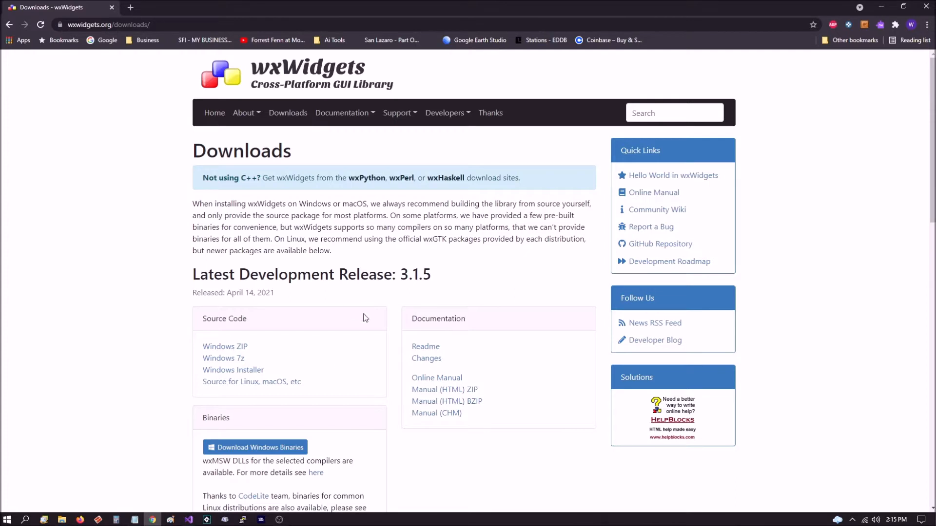
mouse_move(481, 281)
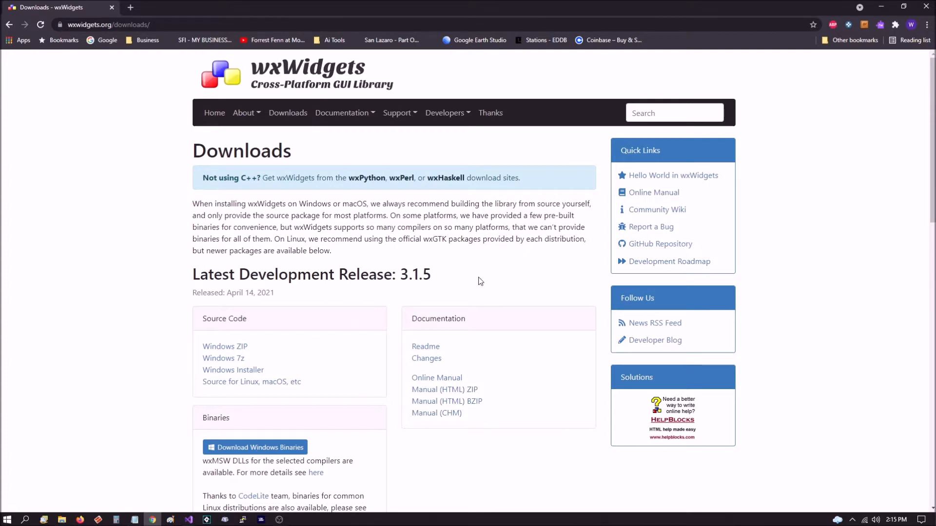
mouse_move(224, 347)
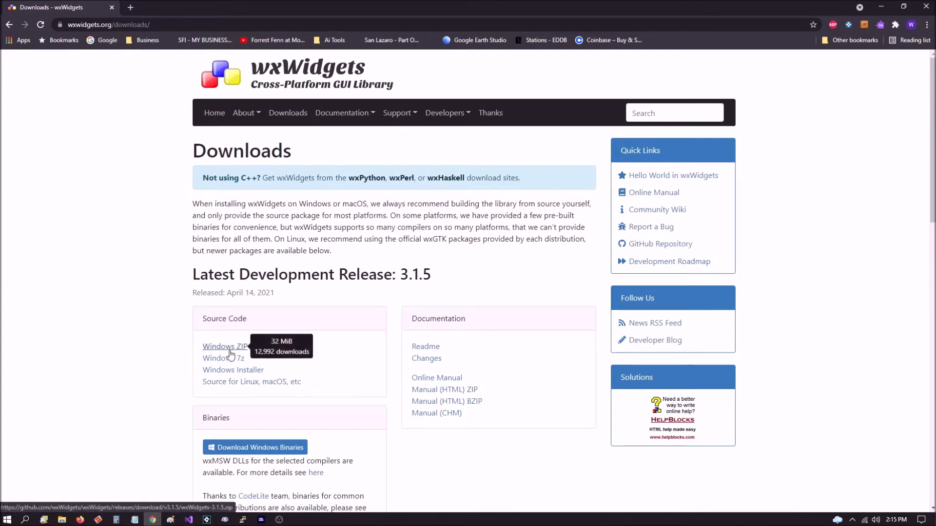
mouse_move(819, 381)
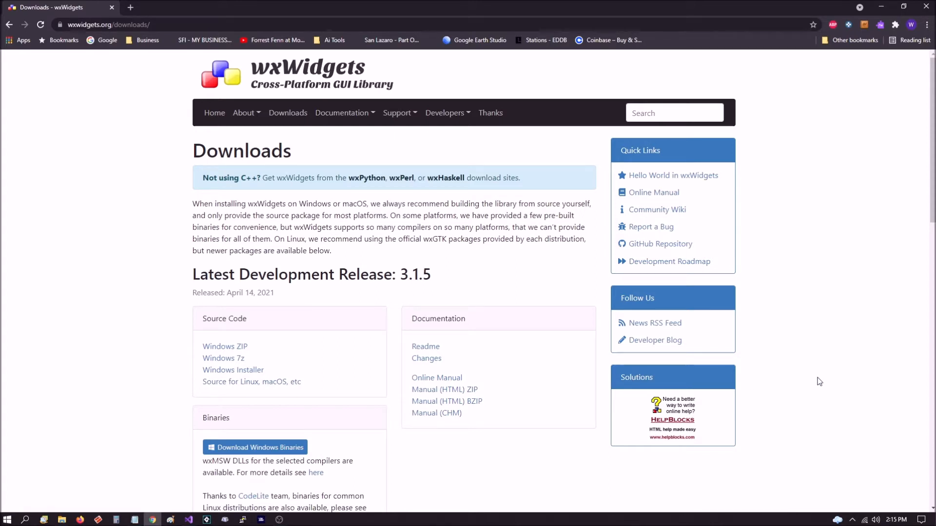
mouse_move(699, 479)
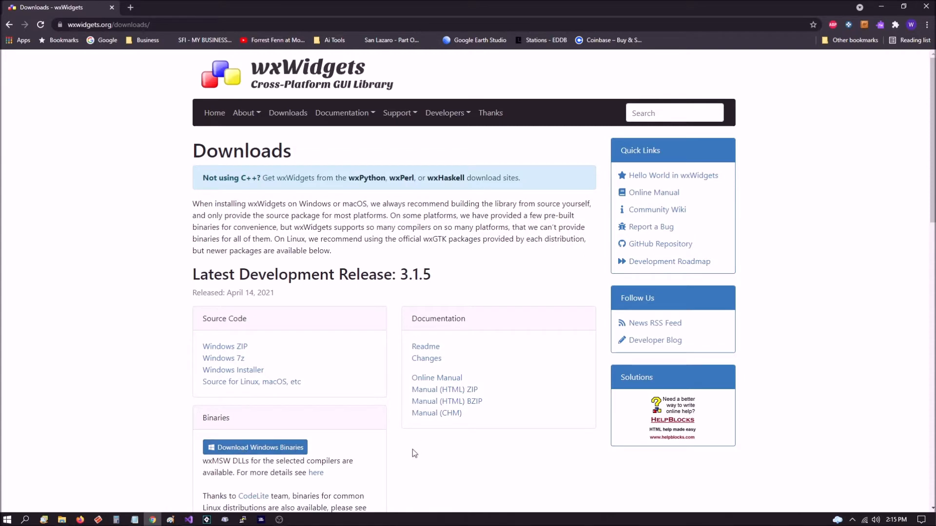
mouse_move(467, 481)
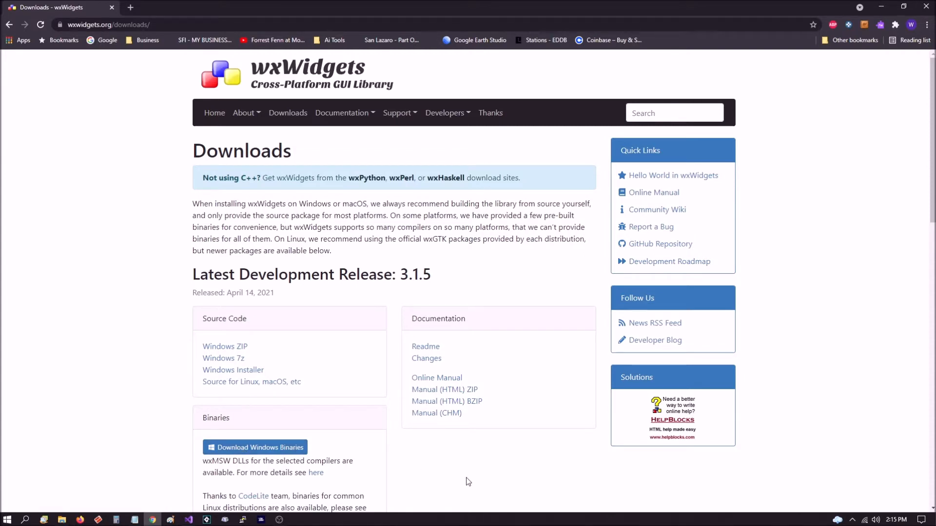
mouse_move(483, 452)
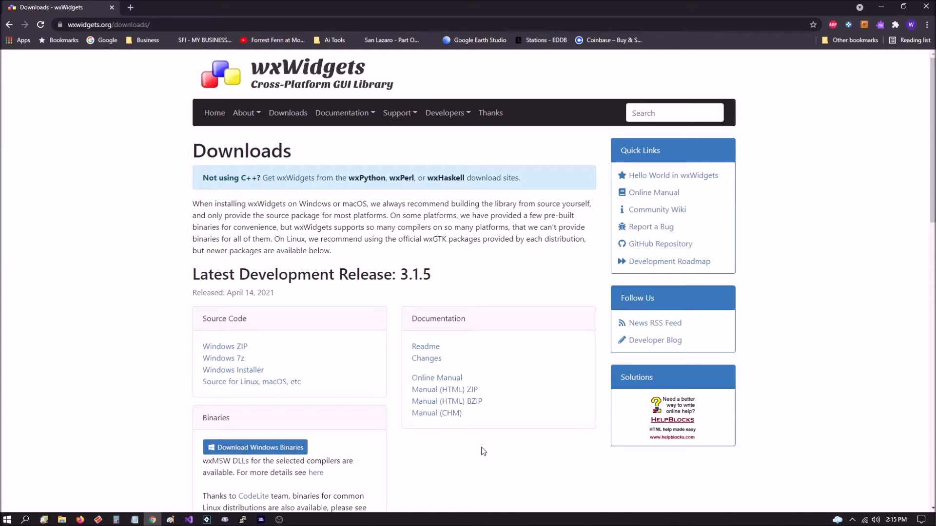
mouse_move(253, 362)
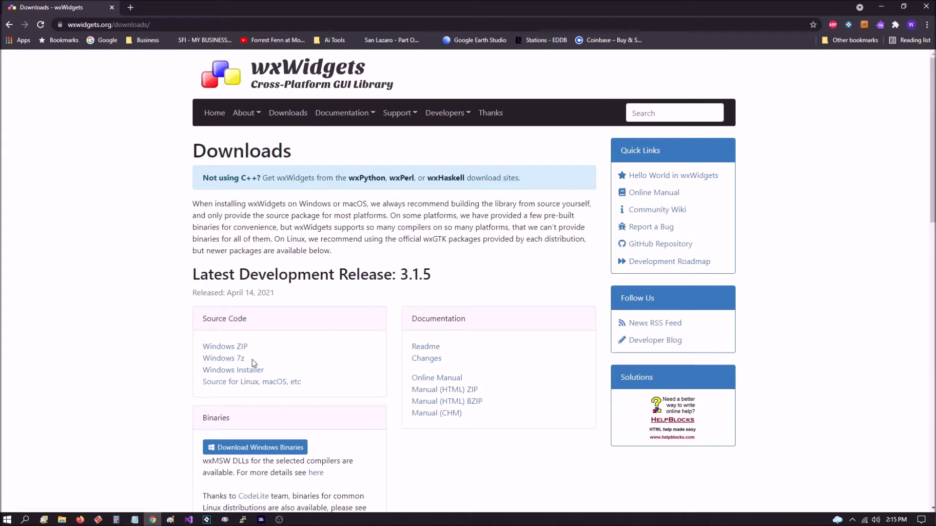
mouse_move(224, 350)
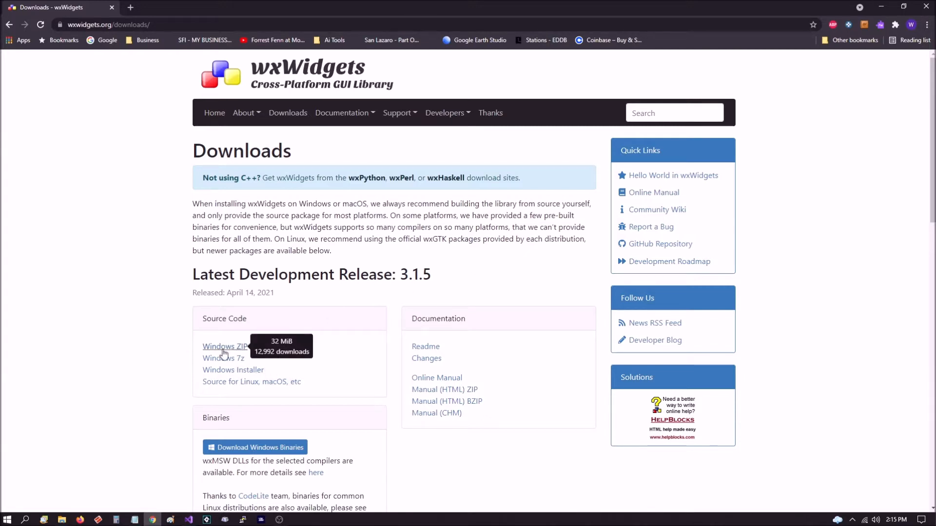
mouse_move(790, 250)
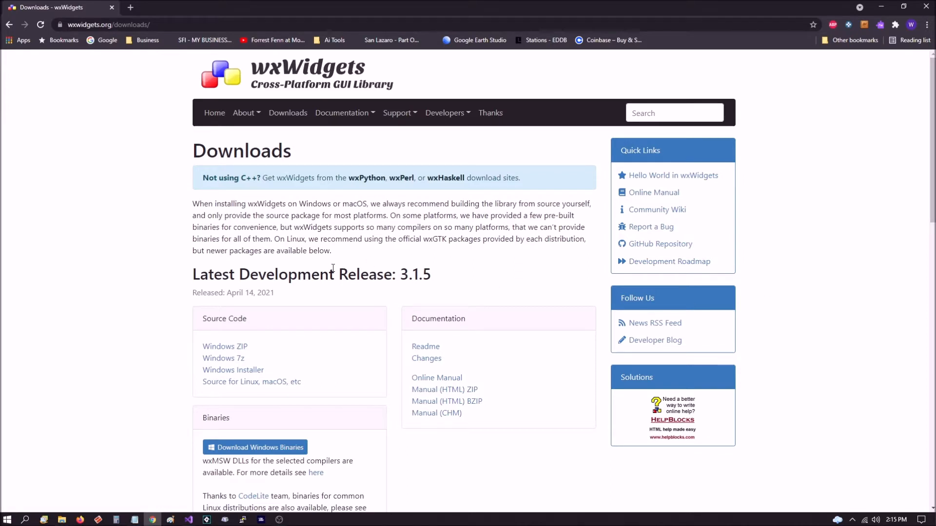
mouse_move(224, 354)
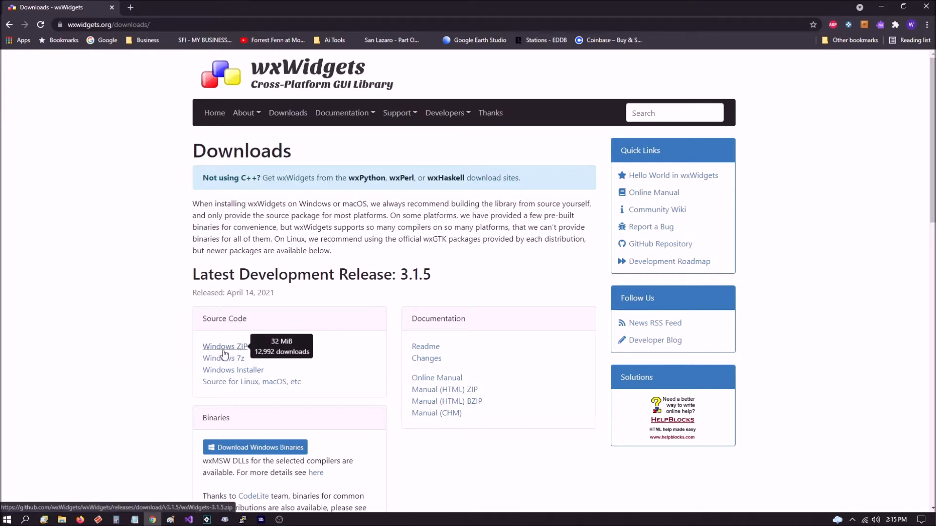
mouse_move(237, 350)
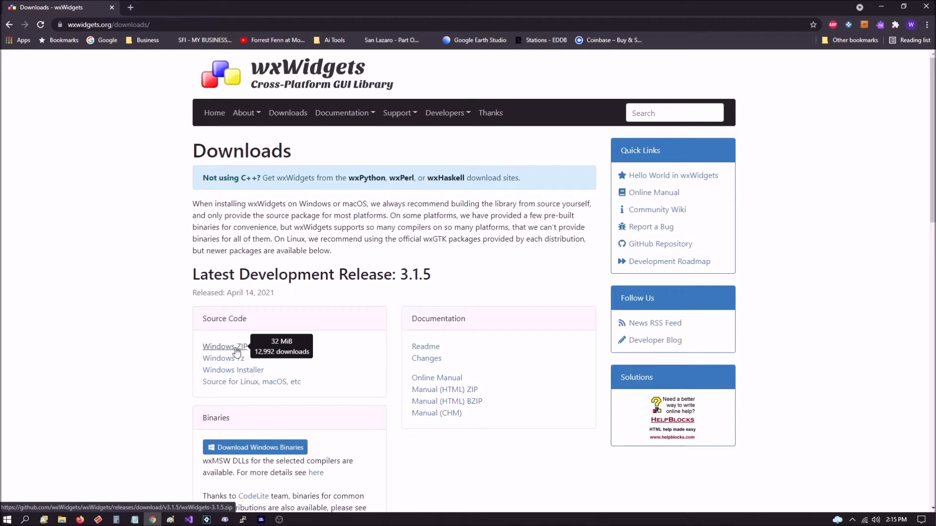
mouse_move(879, 275)
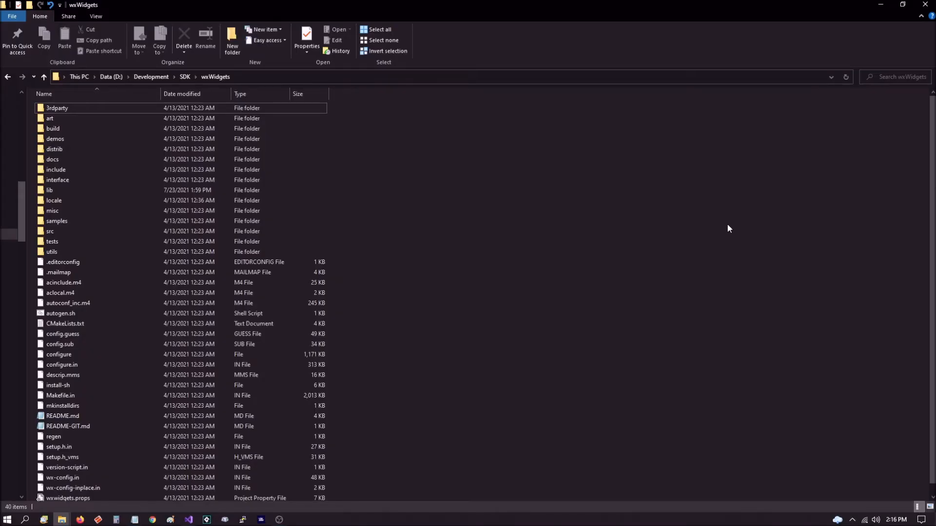
mouse_move(388, 137)
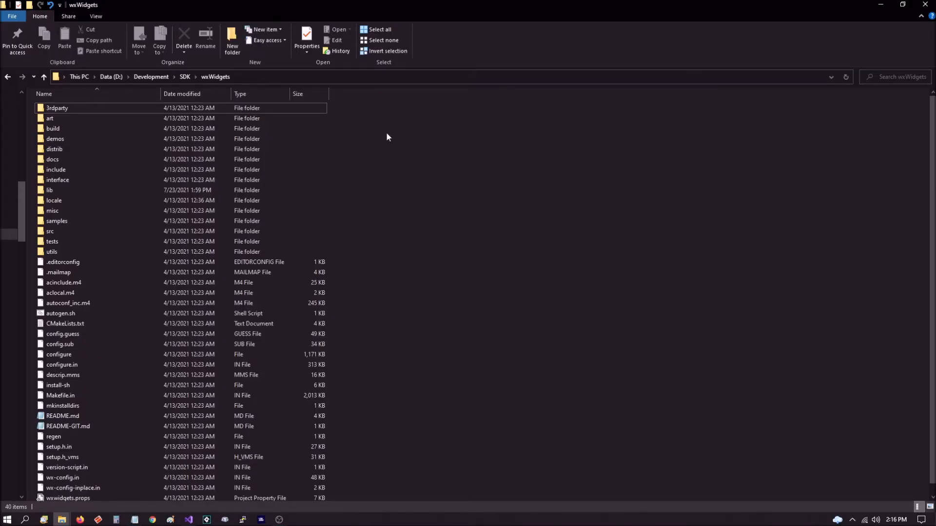
mouse_move(263, 82)
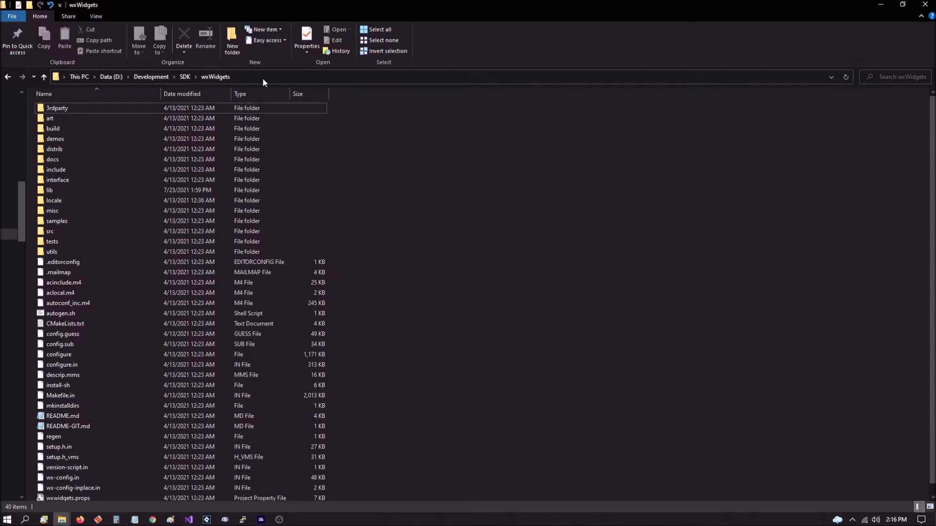
mouse_move(125, 82)
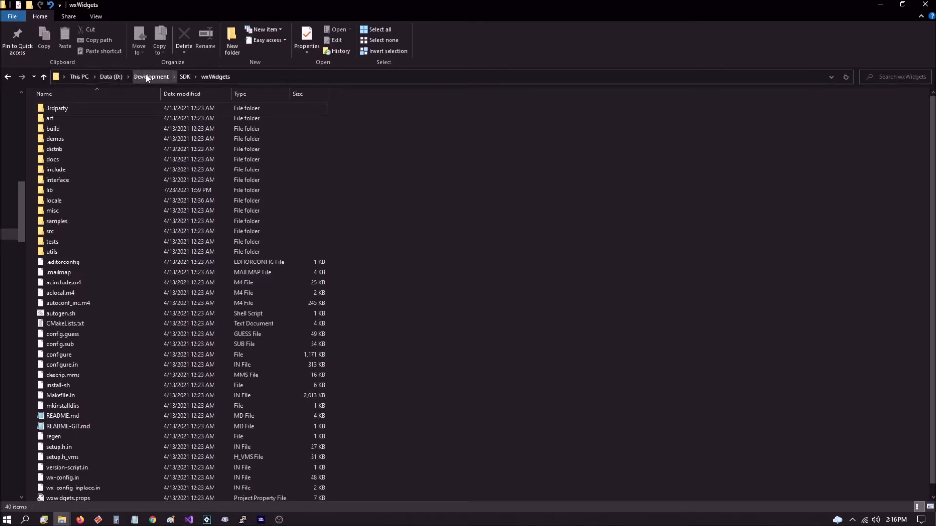
mouse_move(218, 83)
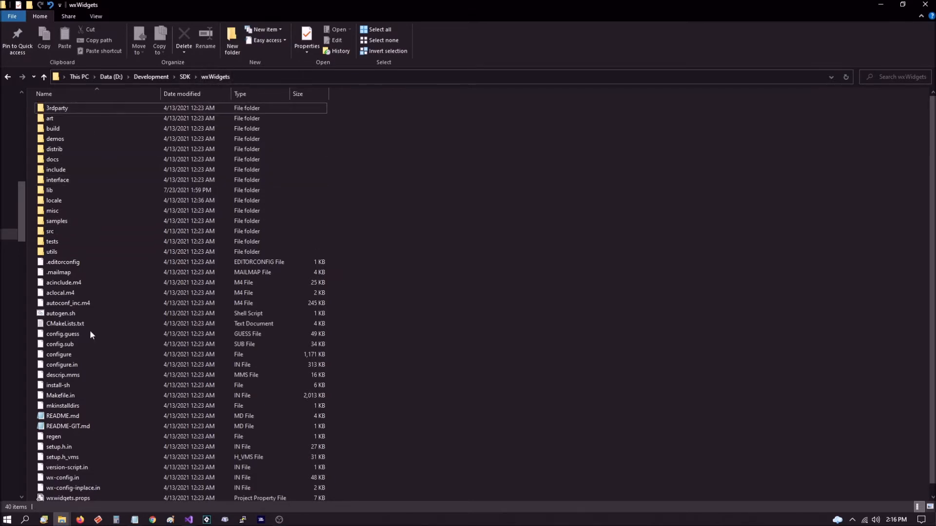
mouse_move(588, 372)
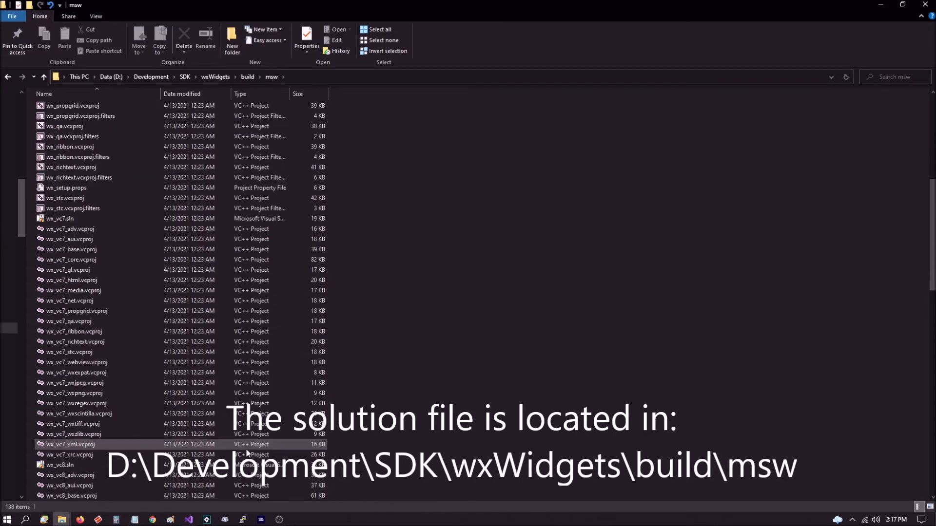
Open wx_vc16.sln from the build\msw folder in Visual Studio.
scroll(down, 3)
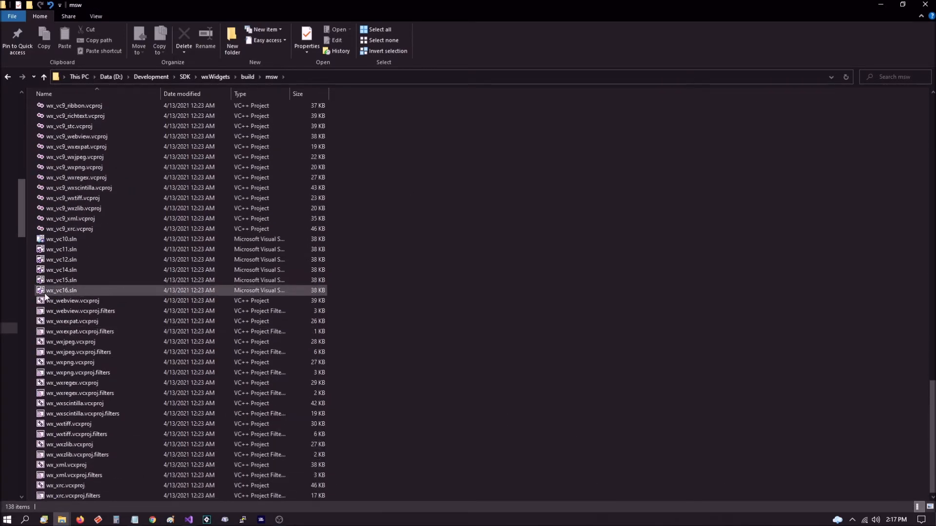
mouse_move(64, 291)
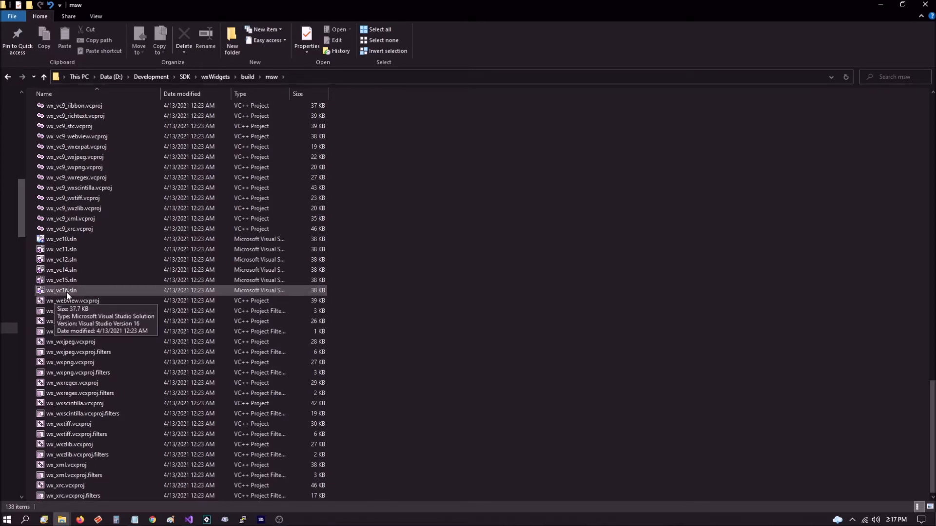
mouse_move(78, 295)
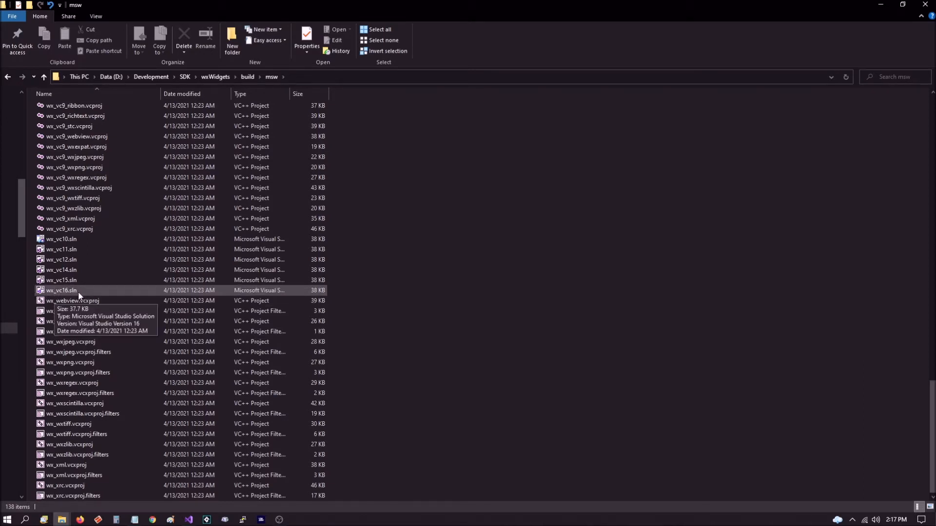
mouse_move(170, 290)
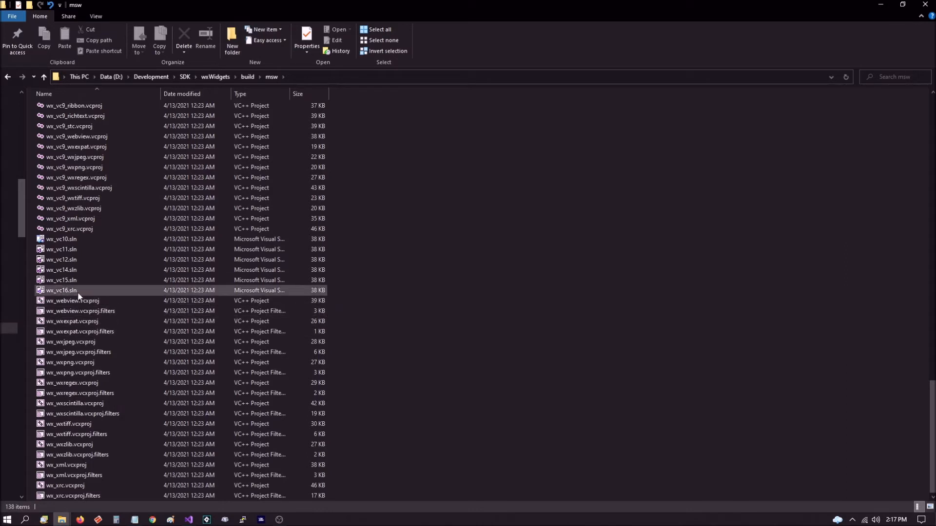
click(468, 306)
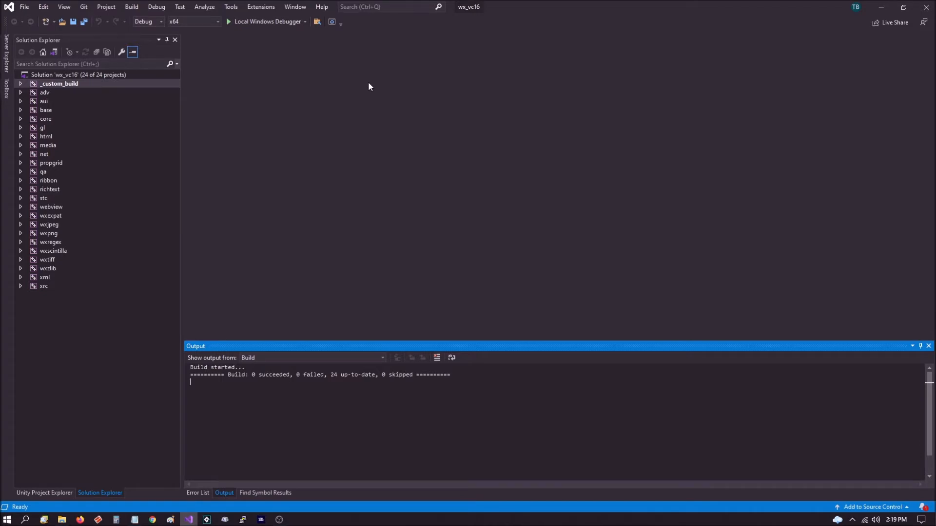
Set the solution configuration to Debug with x64 platform and bring up the Build menu.
click(160, 21)
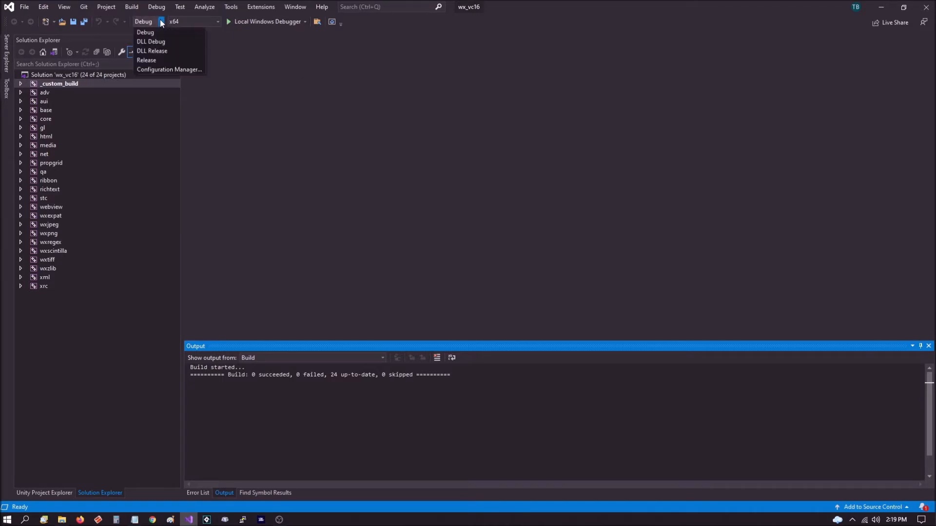
mouse_move(149, 32)
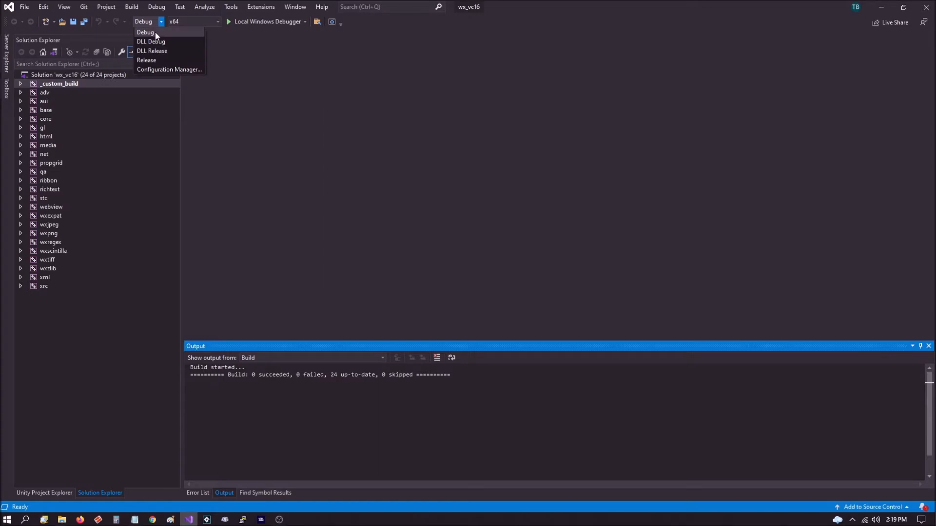
click(146, 59)
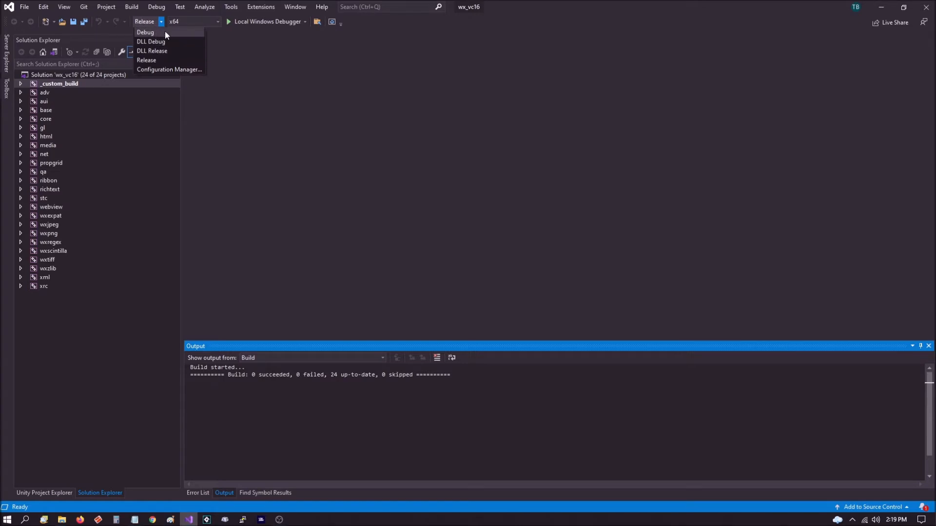
click(146, 31)
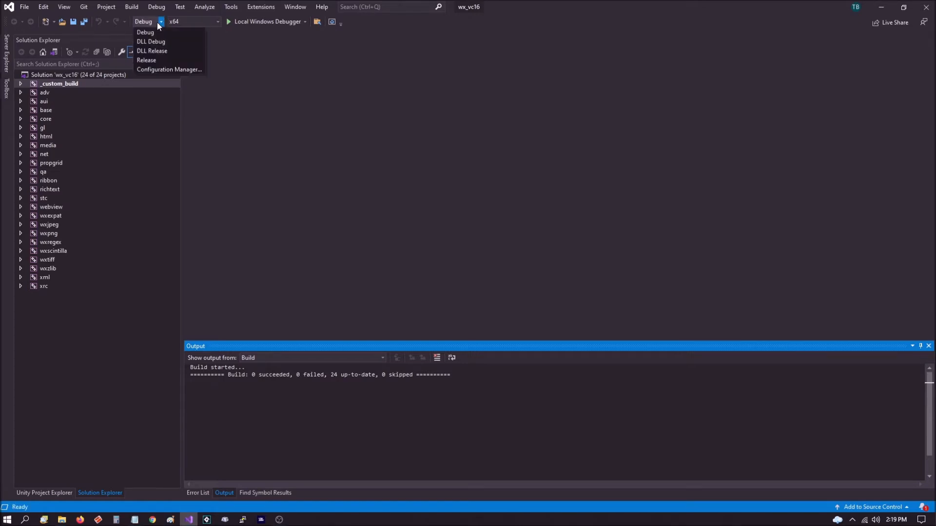
click(146, 61)
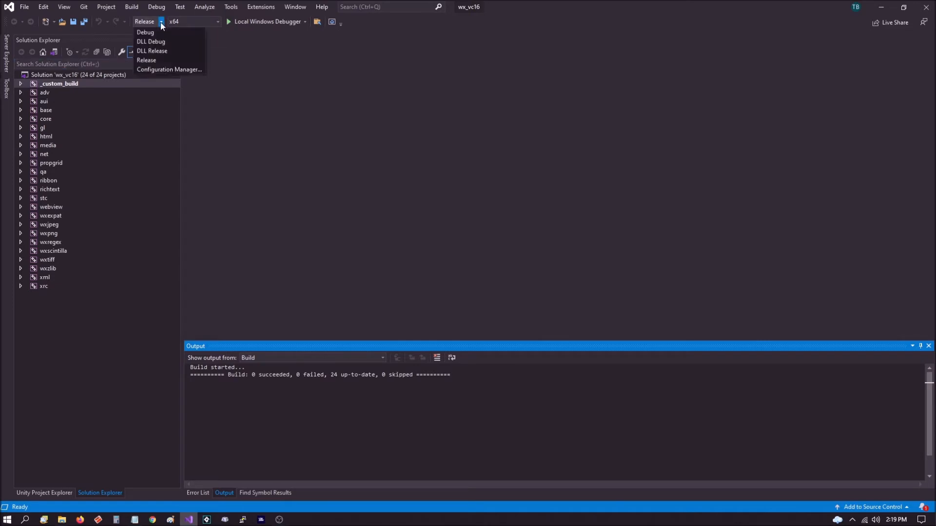
mouse_move(150, 41)
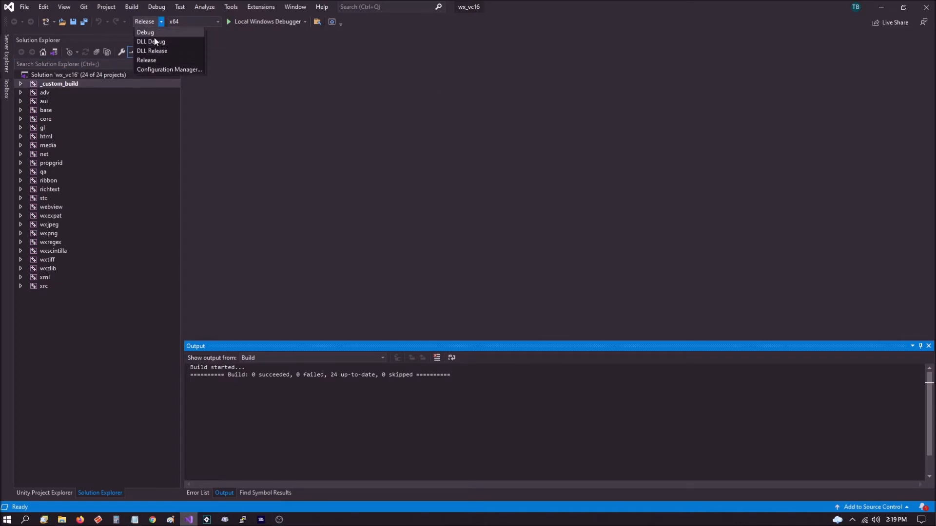
click(146, 32)
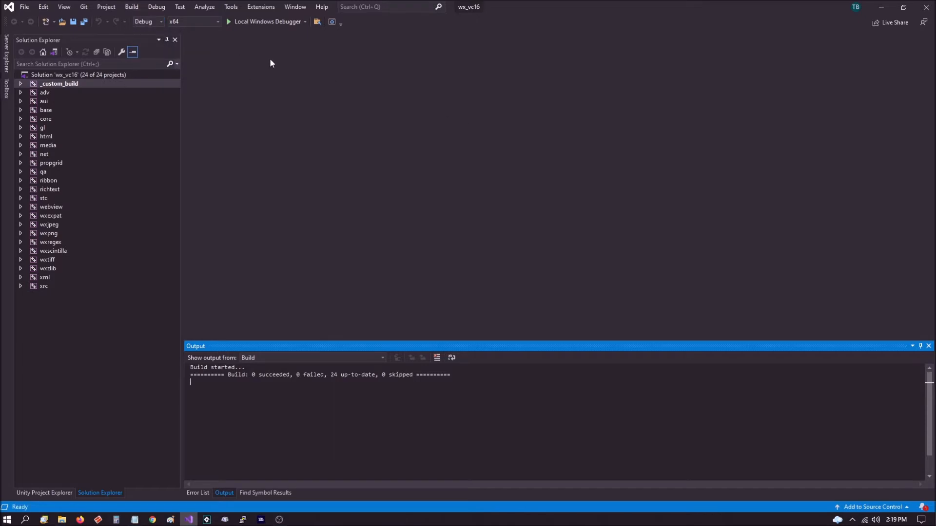
mouse_move(222, 21)
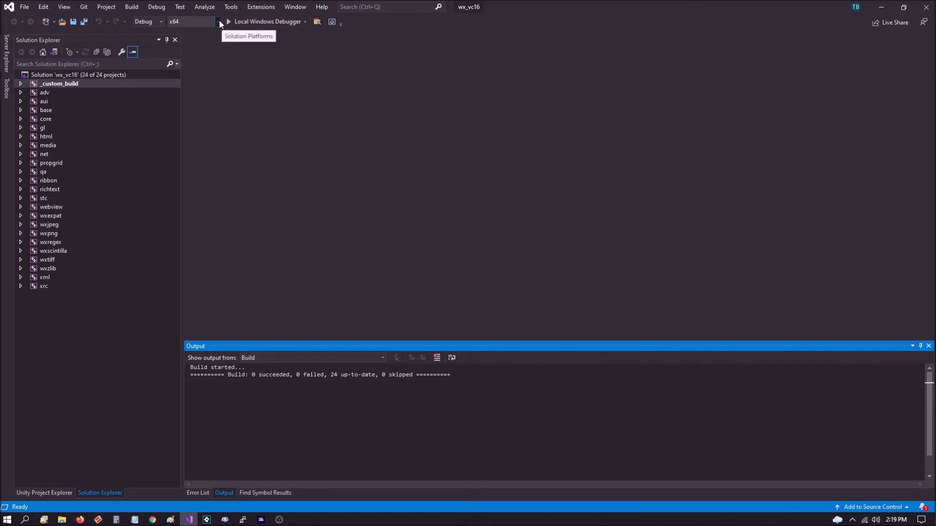
click(218, 21)
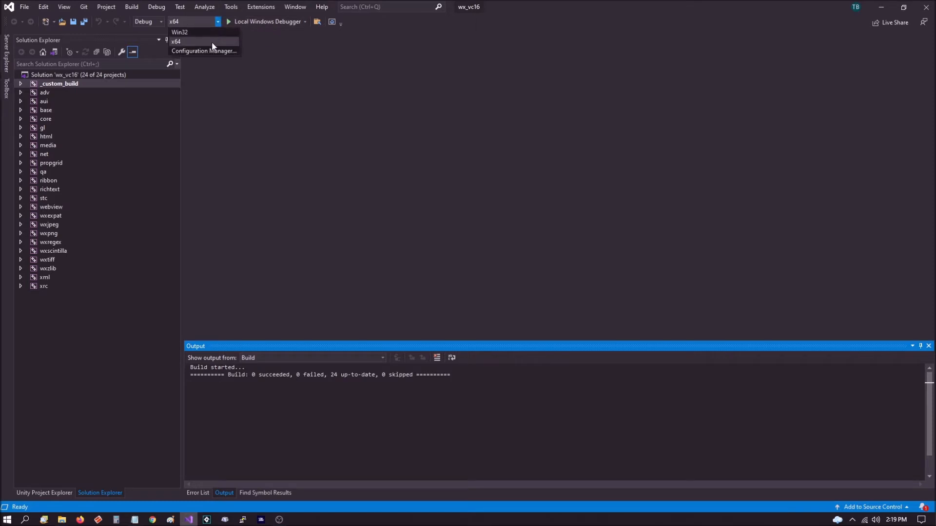
click(187, 41)
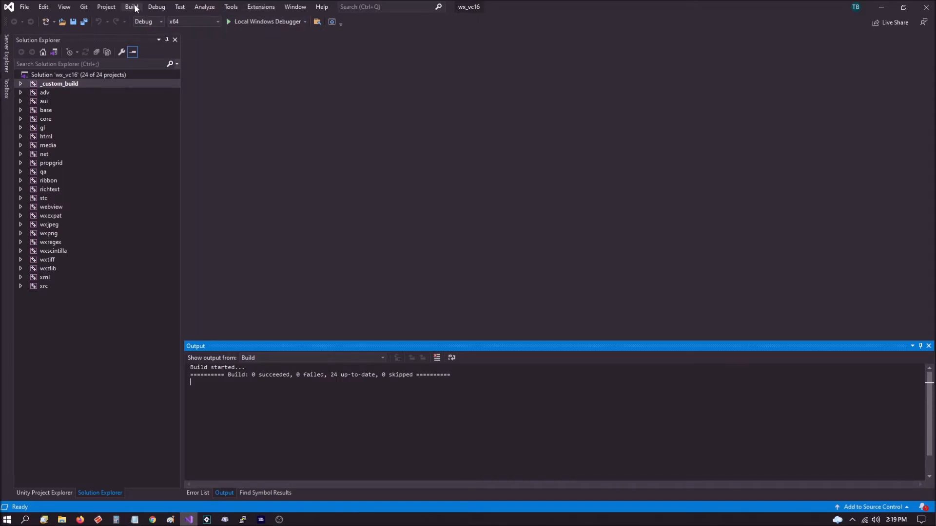
click(130, 7)
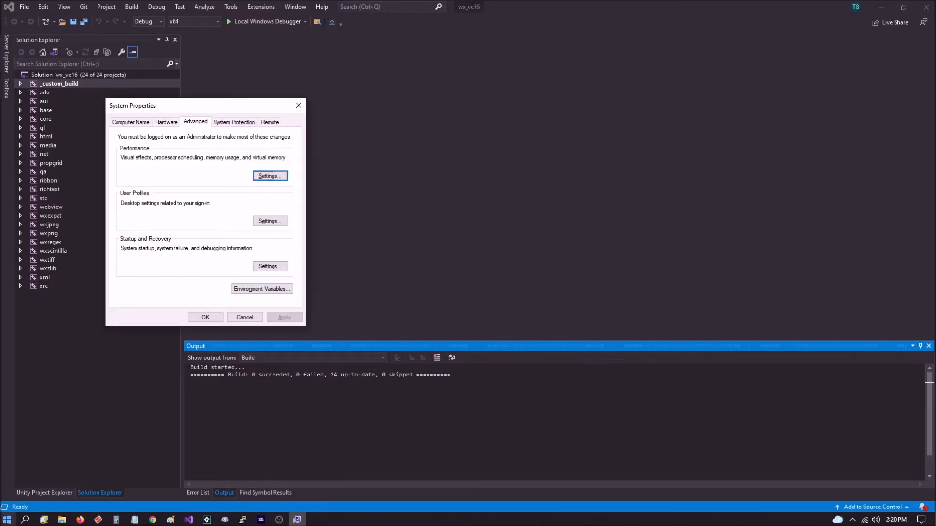
mouse_move(435, 335)
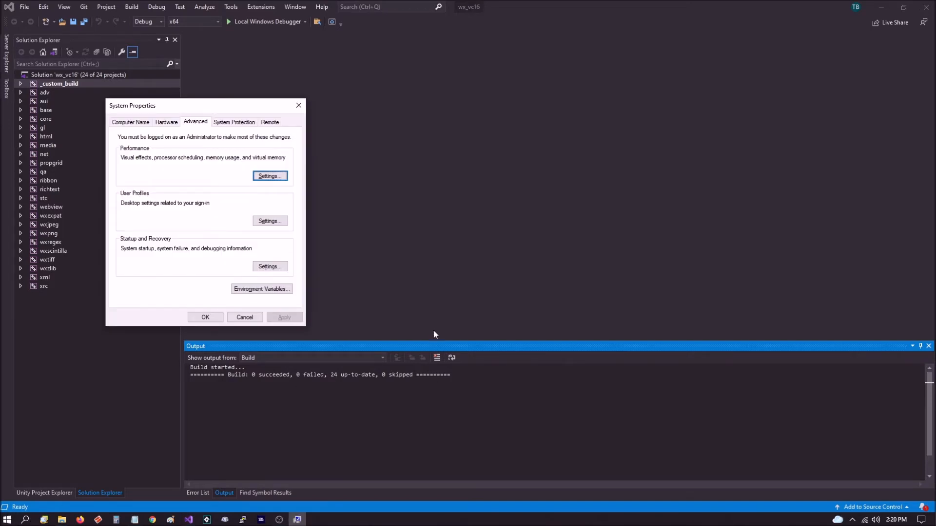
mouse_move(396, 340)
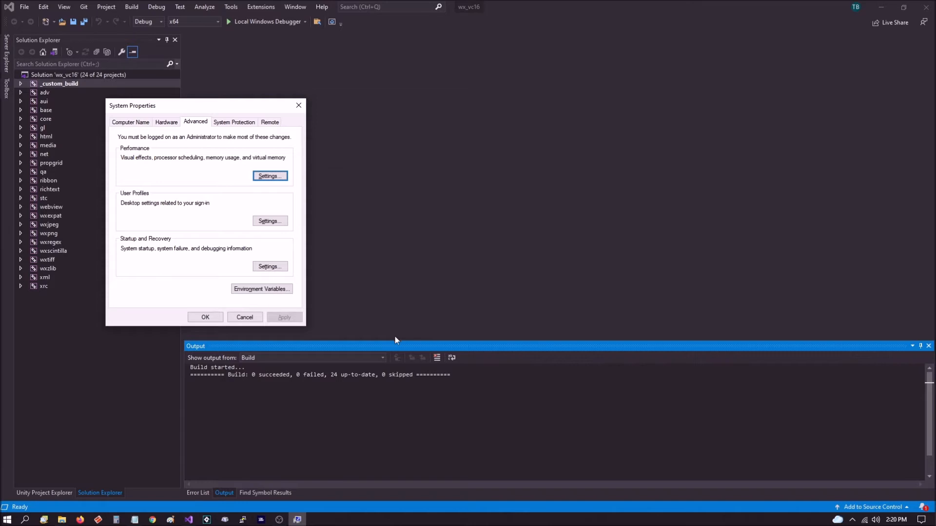
mouse_move(285, 275)
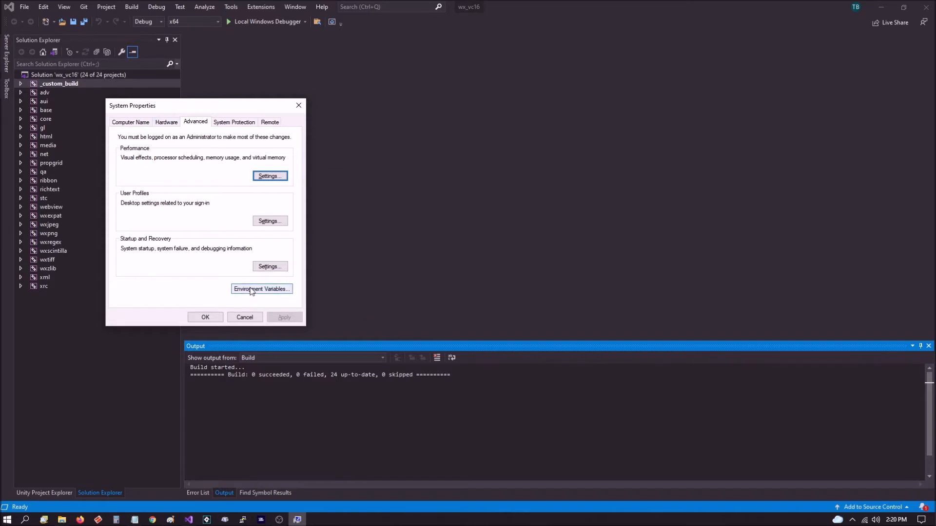
Reach Environment Variables from the Advanced tab of System Properties.
click(261, 289)
text(WXWIN)
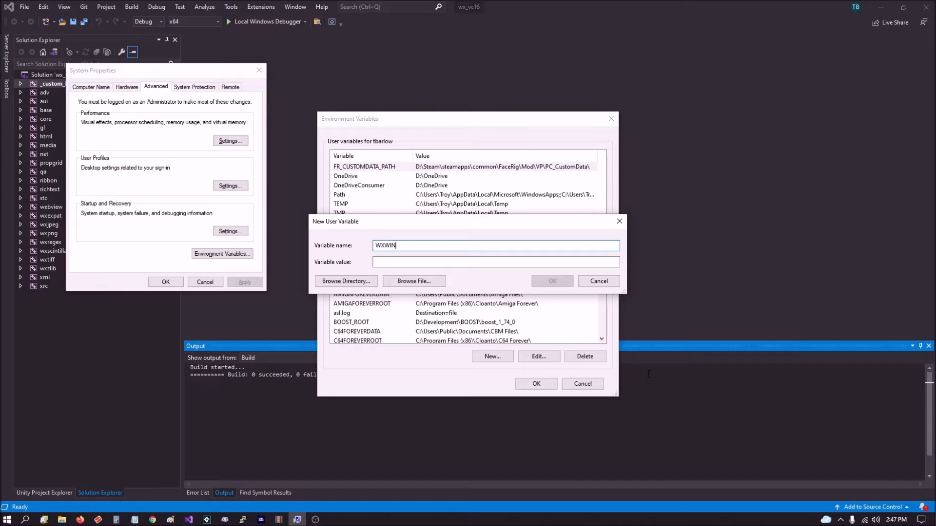
Give the WXWIN user variable the value D:\Development\SDK\wxWidgets and confirm it.
click(496, 262)
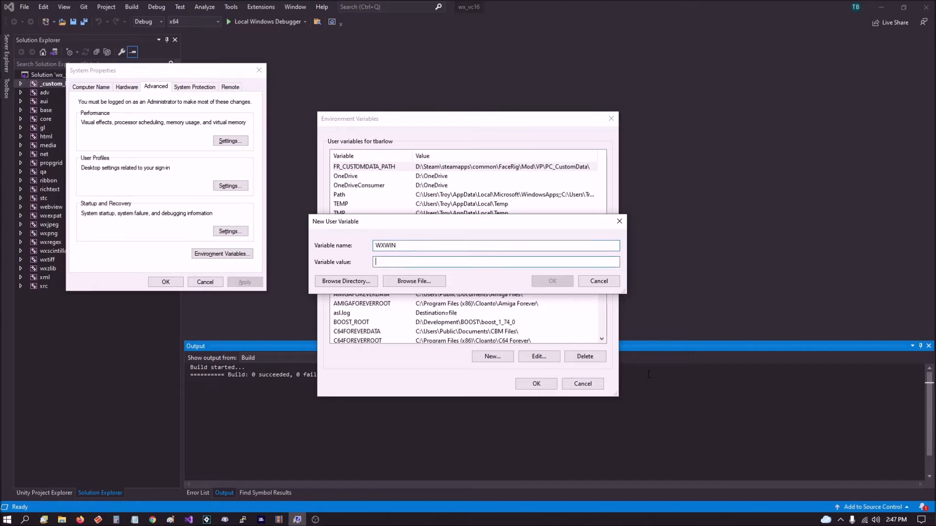
text(D:\Development\SDK\wxWidgets)
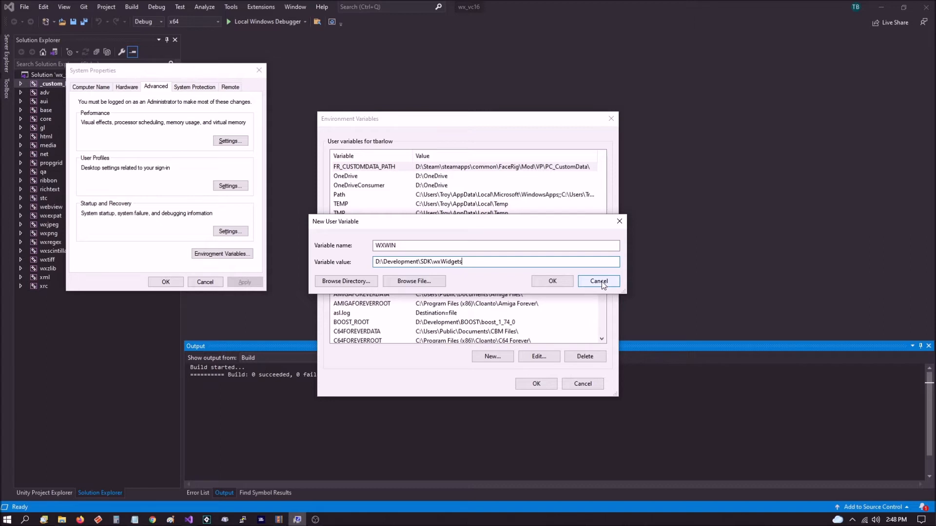
click(599, 281)
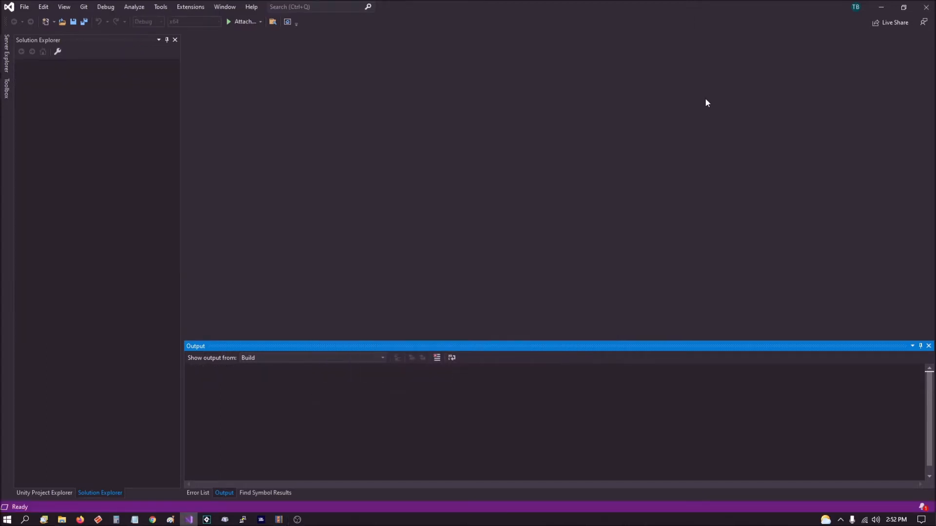
mouse_move(602, 202)
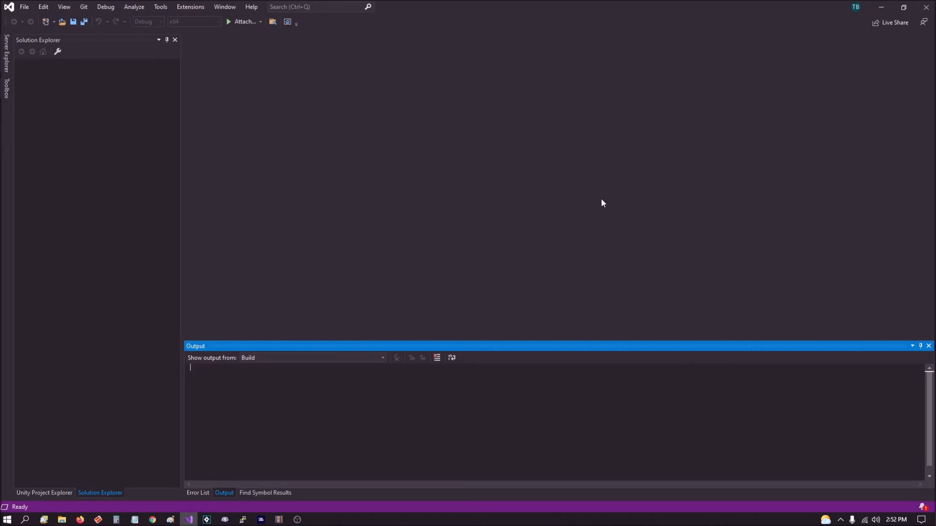
mouse_move(59, 28)
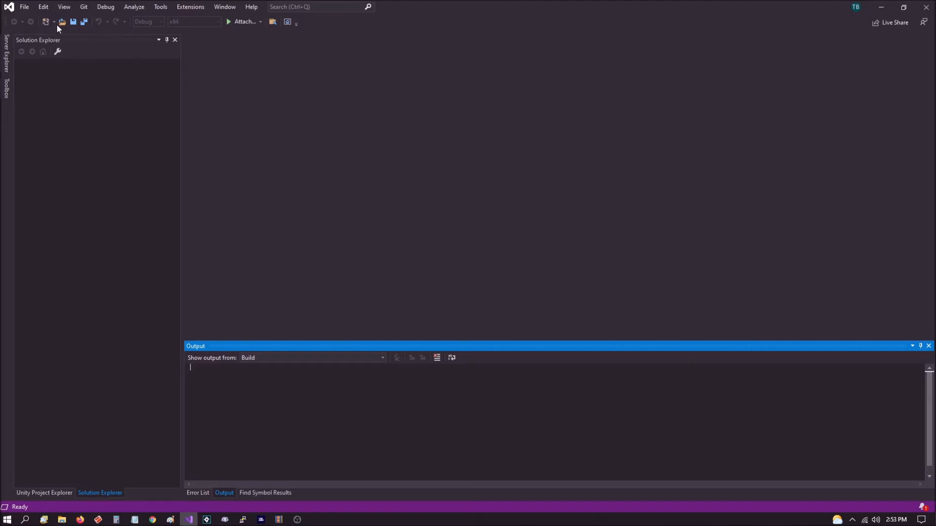
Start the new project wizard from the toolbar.
click(23, 6)
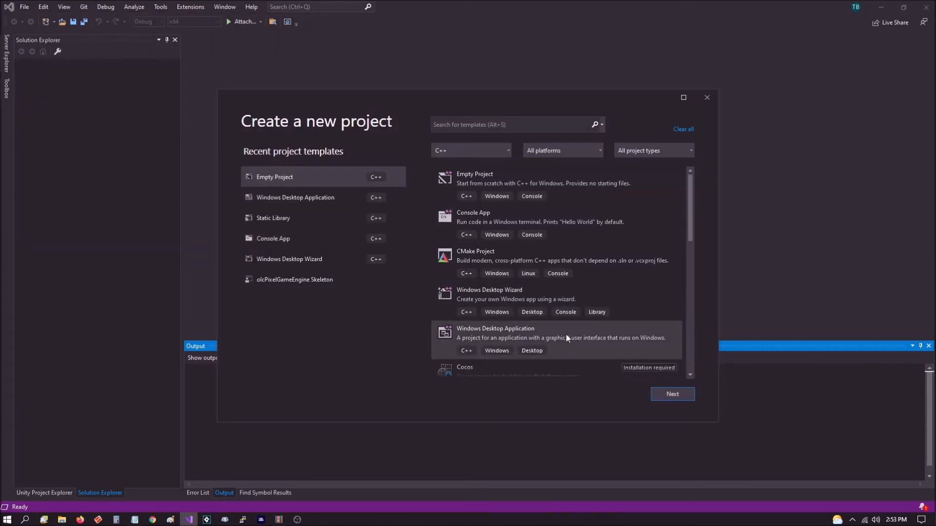
Create a Windows Desktop Application named testproject in D:\Development.
click(550, 336)
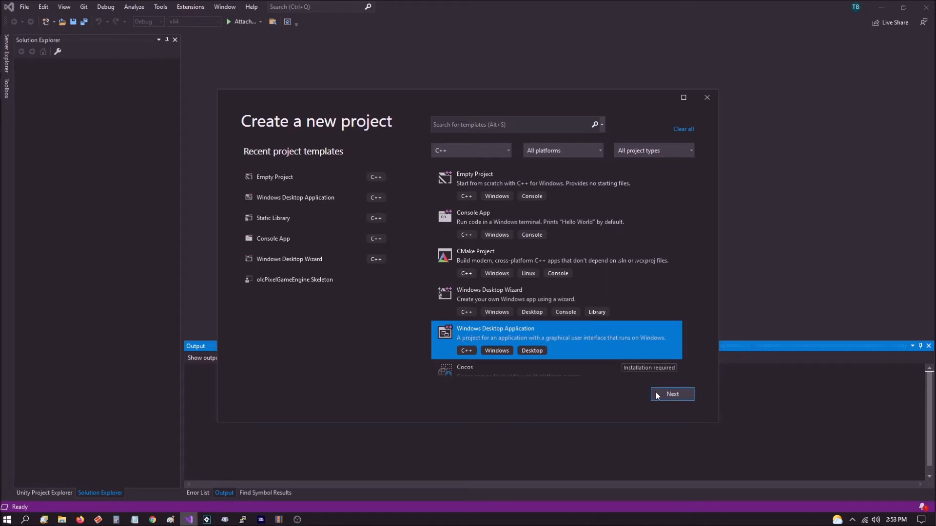
click(673, 394)
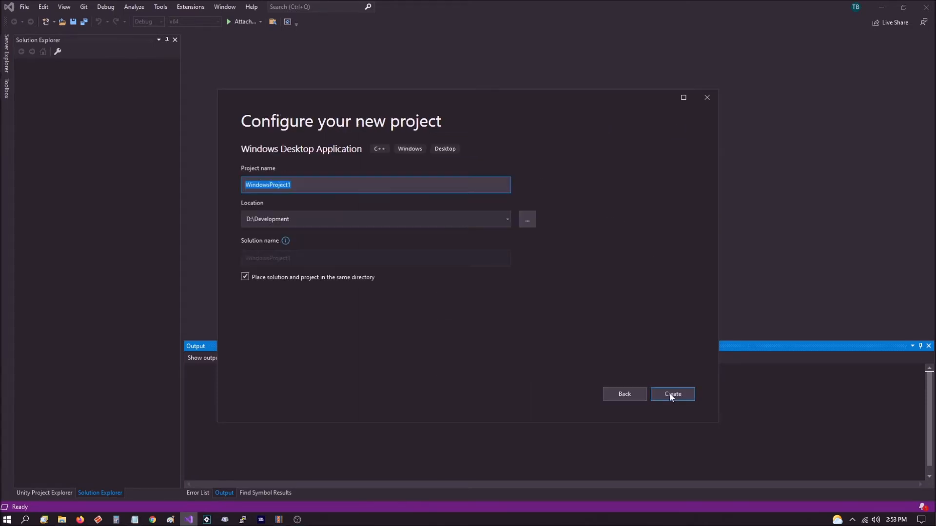
click(304, 219)
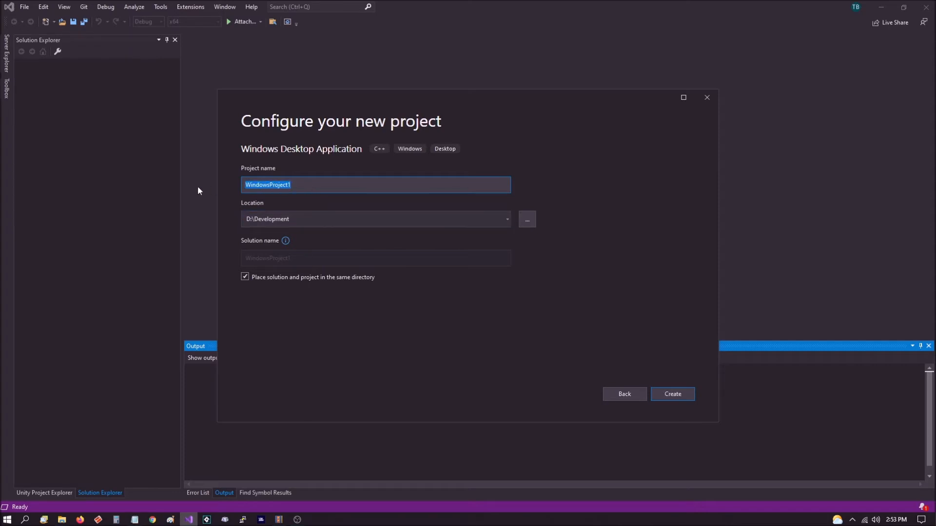
text(testpro)
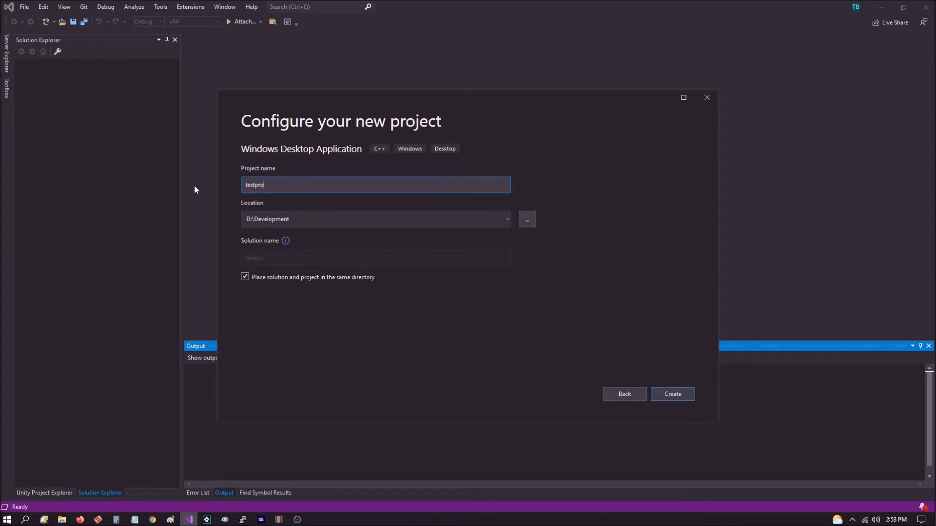
text(ject)
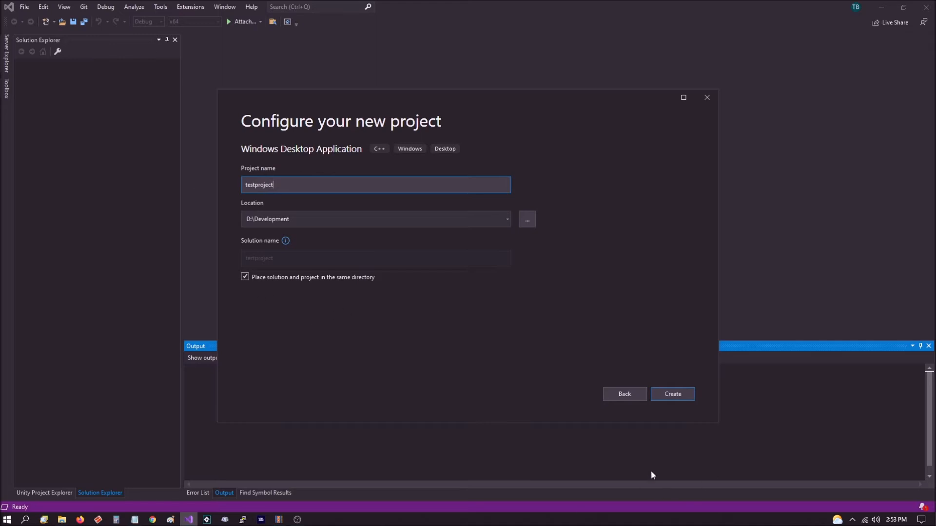
click(673, 394)
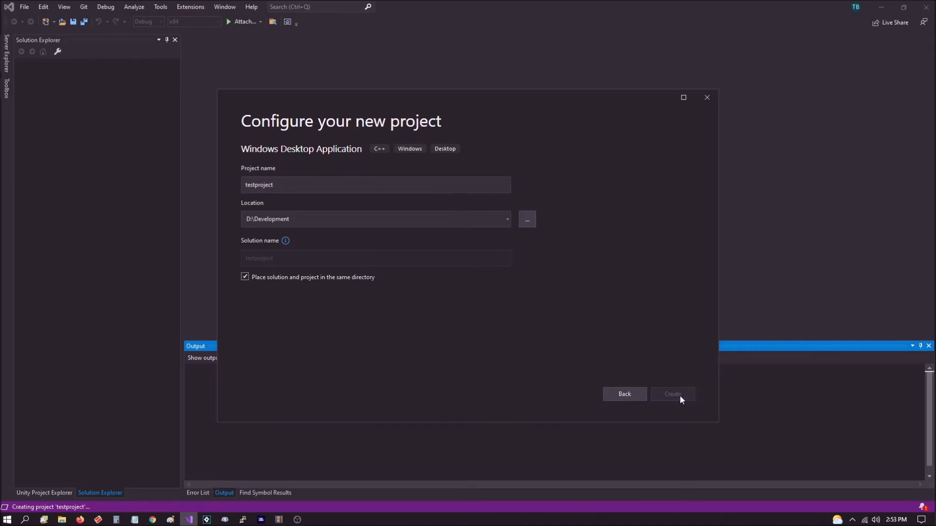
Remove the generated files from Header Files and run the empty project once in x64 Debug.
click(672, 394)
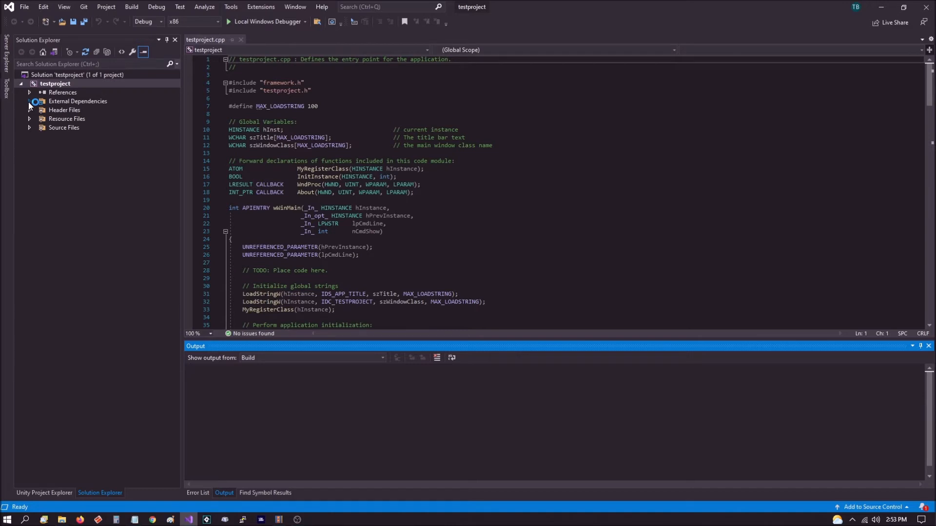
click(29, 109)
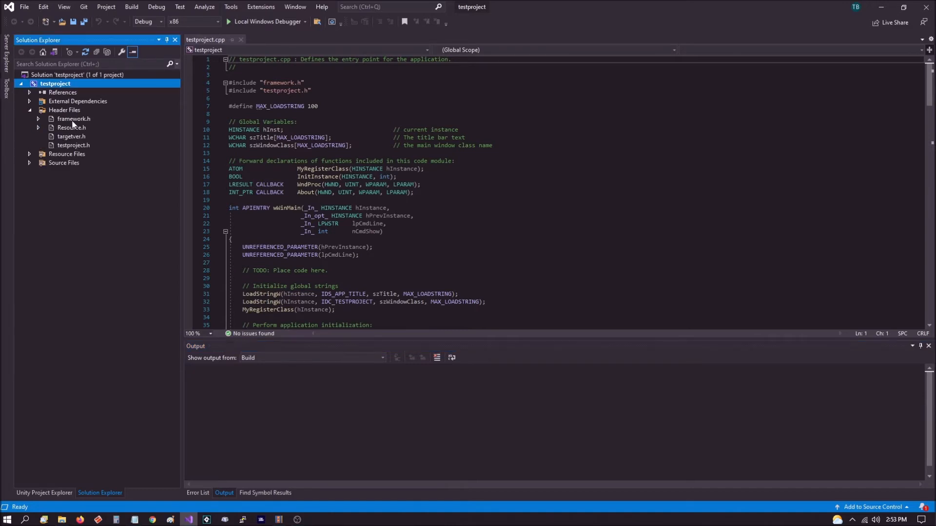
double_click(74, 118)
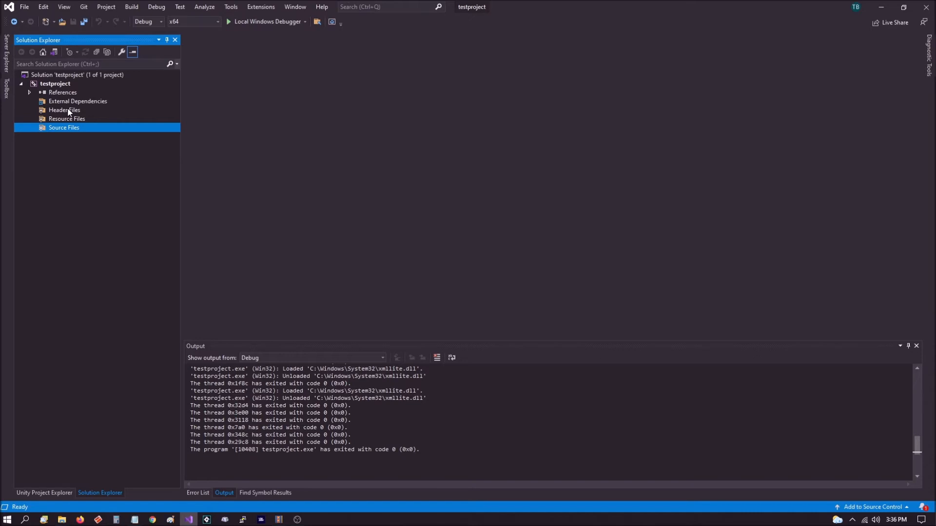
click(64, 109)
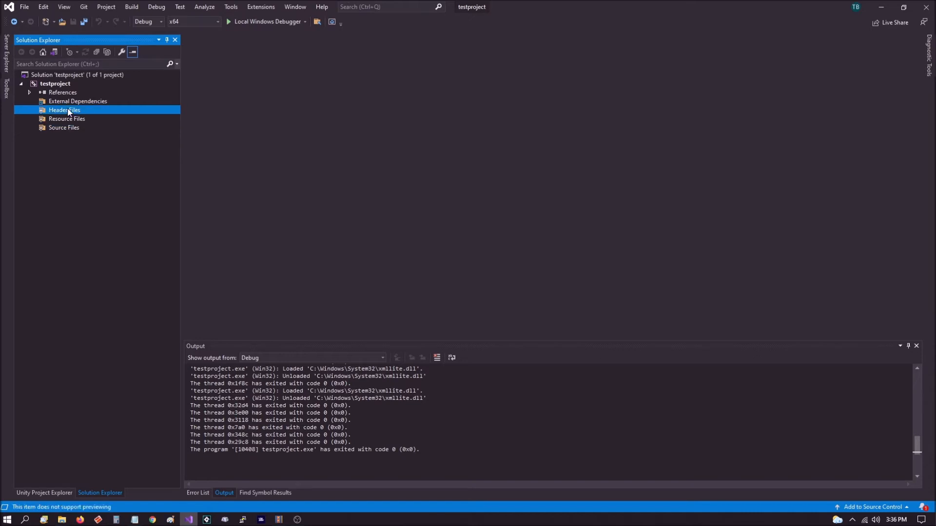
Add a cApp class deriving from wxApp and write cApp.cpp with OnInit showing a cMain frame.
right_click(65, 110)
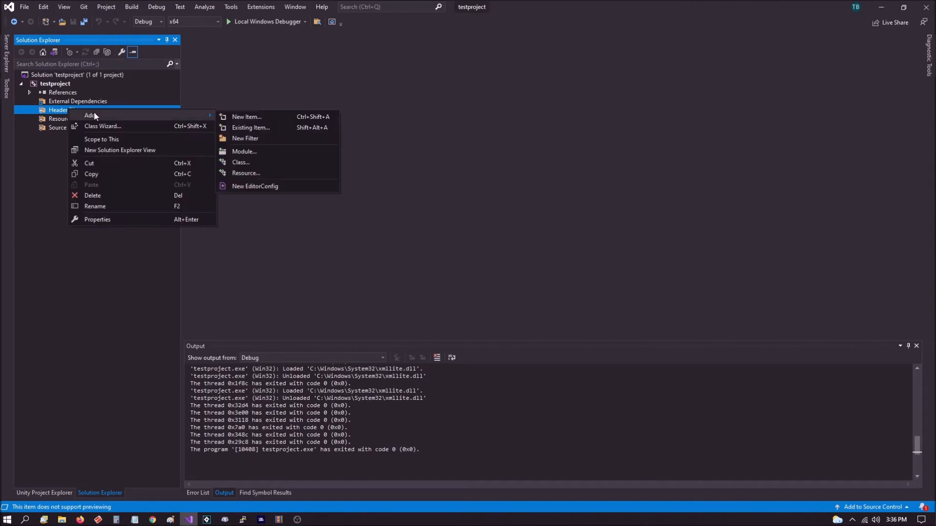
click(240, 162)
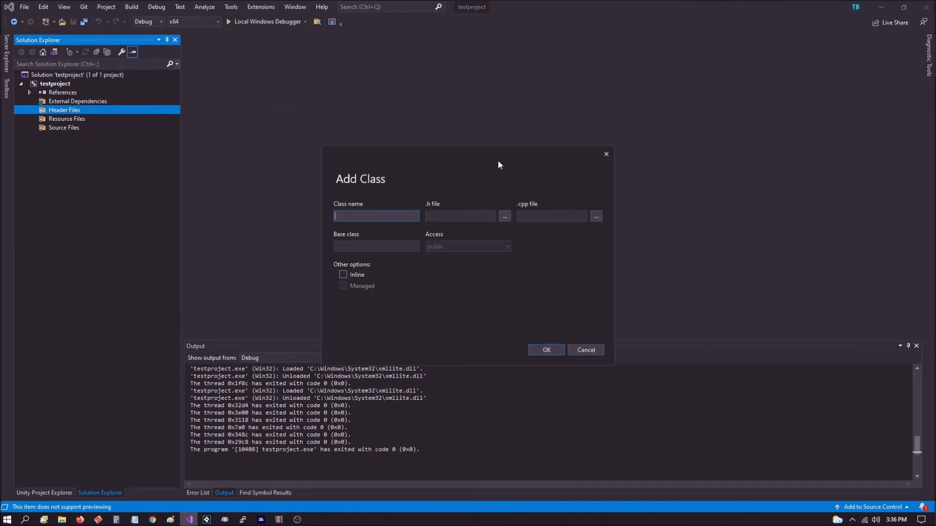
text(cApp)
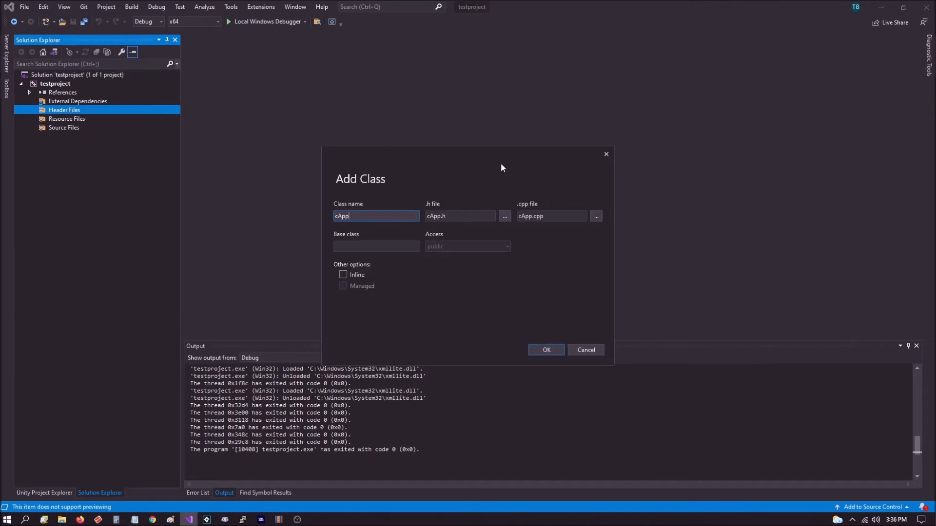
mouse_move(544, 353)
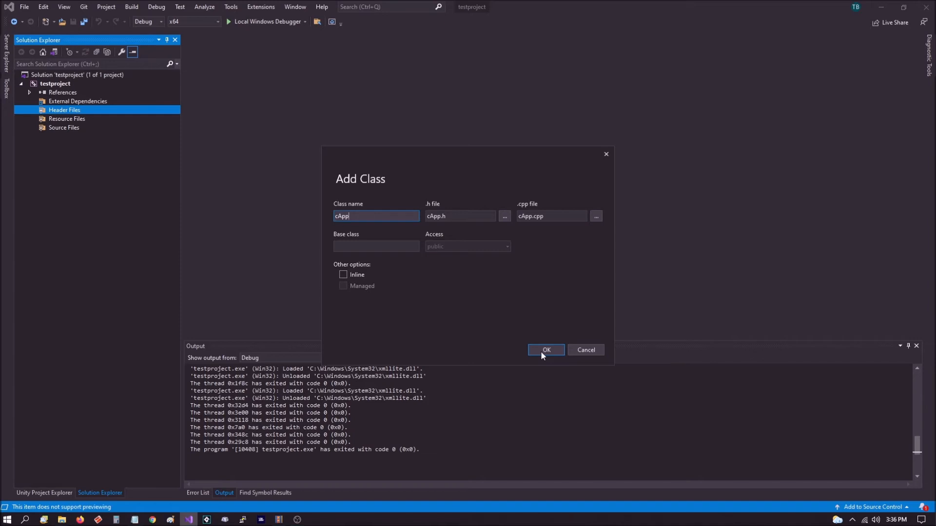
click(546, 350)
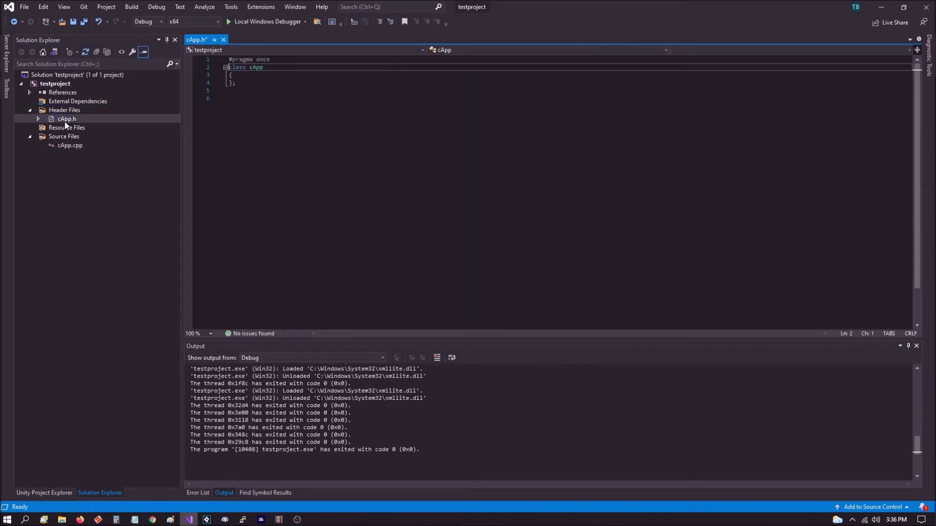
key(ctrl+a)
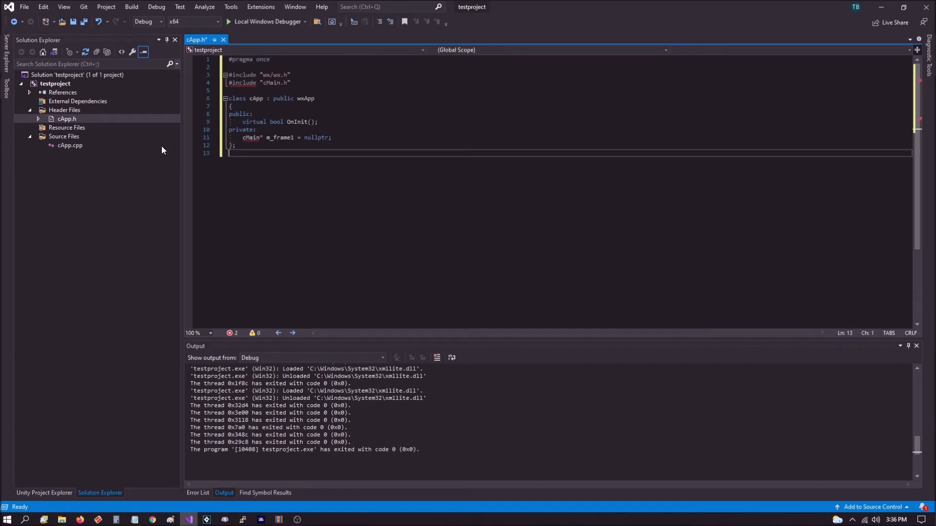
mouse_move(72, 147)
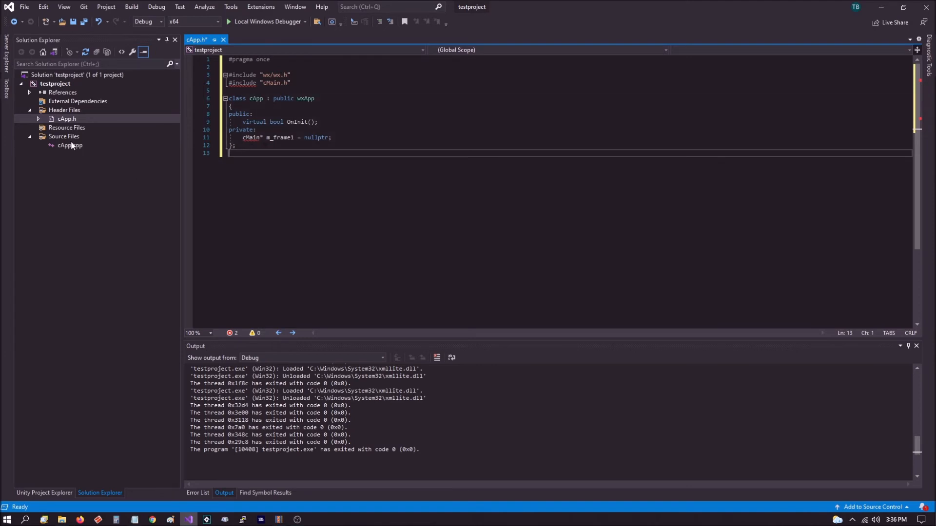
double_click(69, 145)
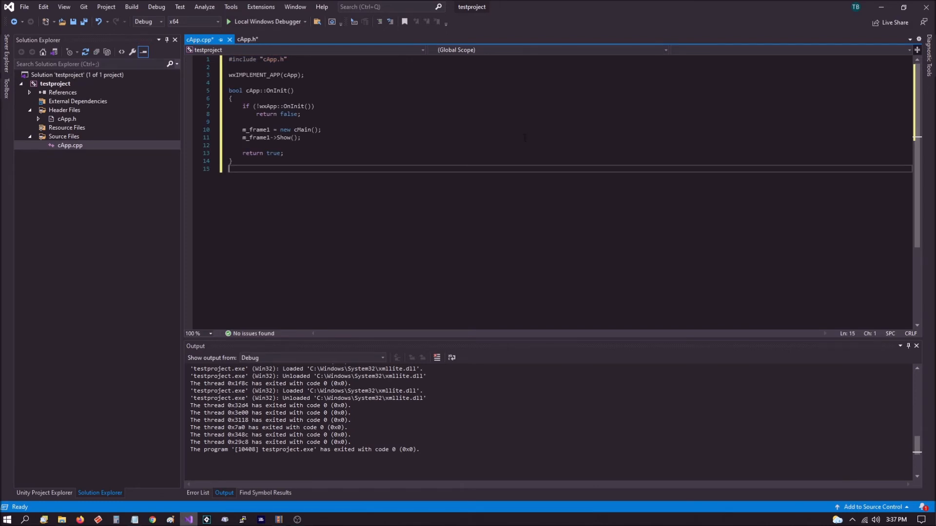
Add a cMain wxFrame class and write cMain.cpp with button, text box, list box and click handler.
right_click(60, 109)
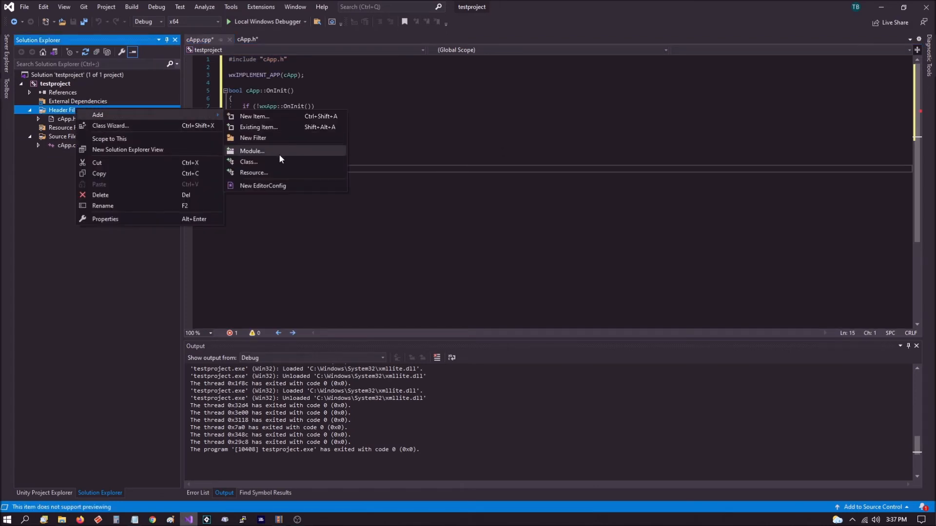
click(249, 161)
text(cMain)
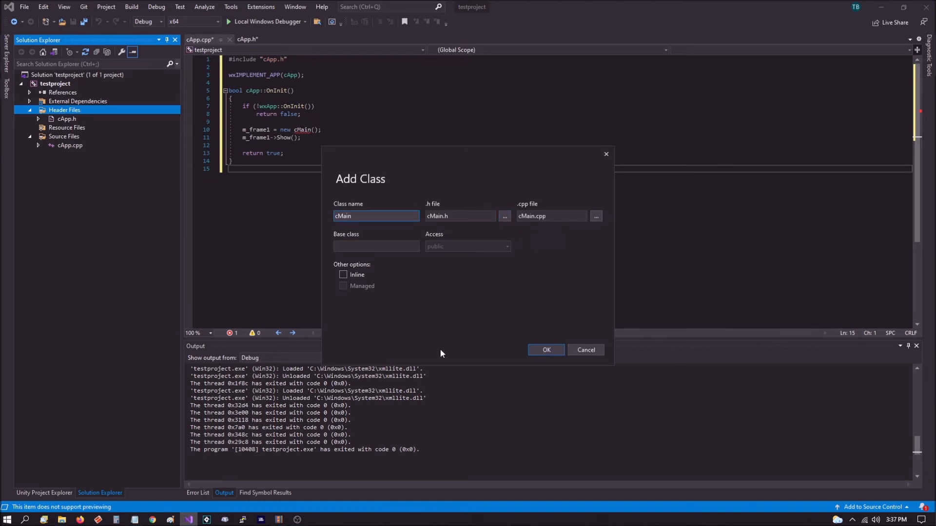
click(546, 350)
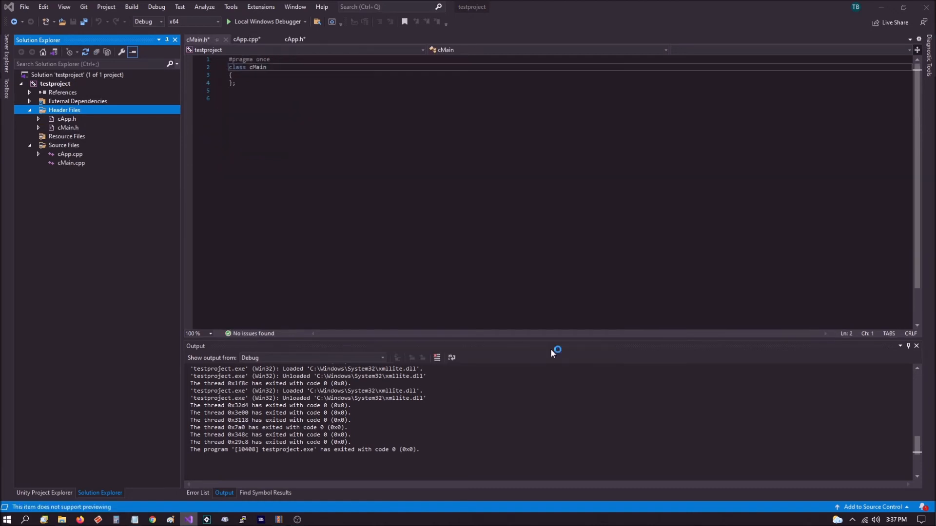
click(66, 126)
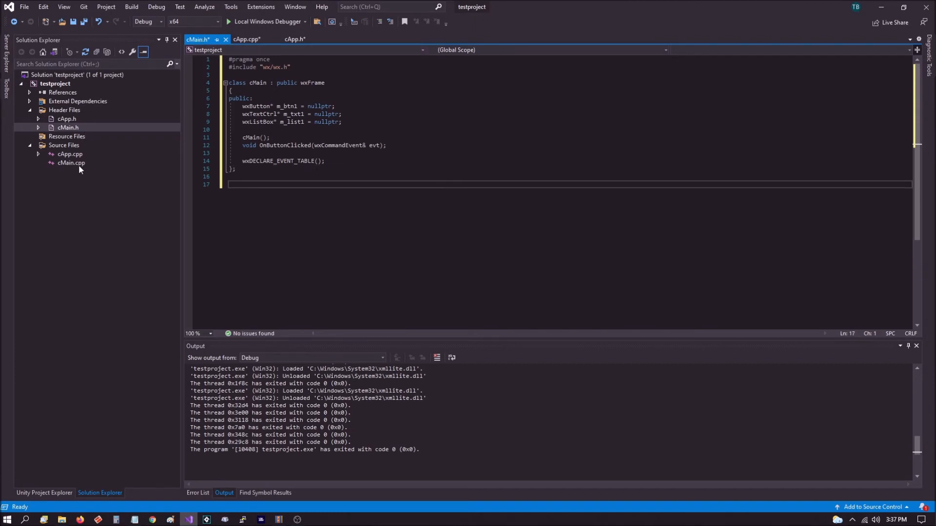
double_click(70, 163)
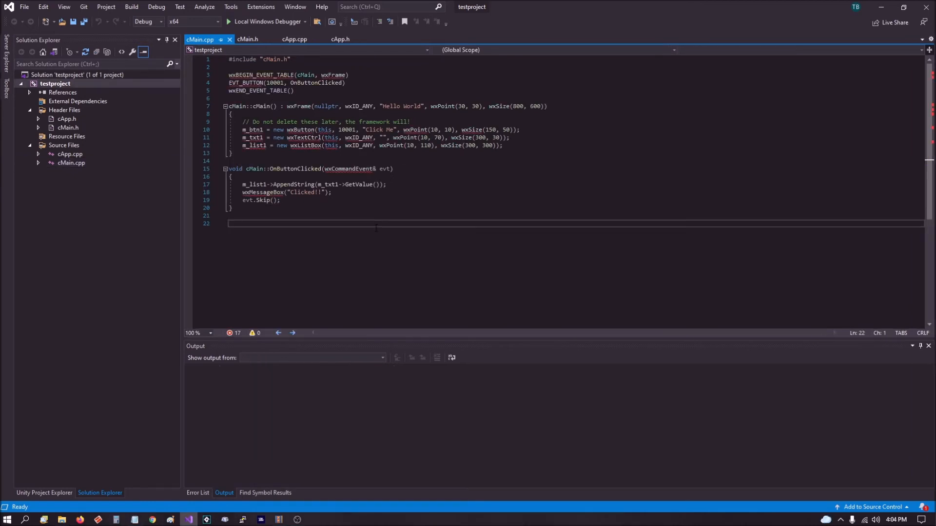
mouse_move(85, 101)
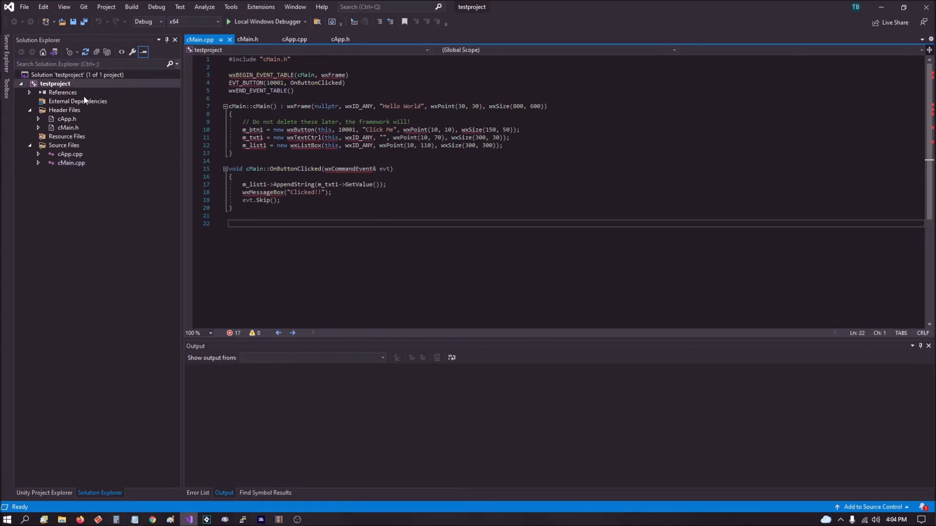
mouse_move(83, 86)
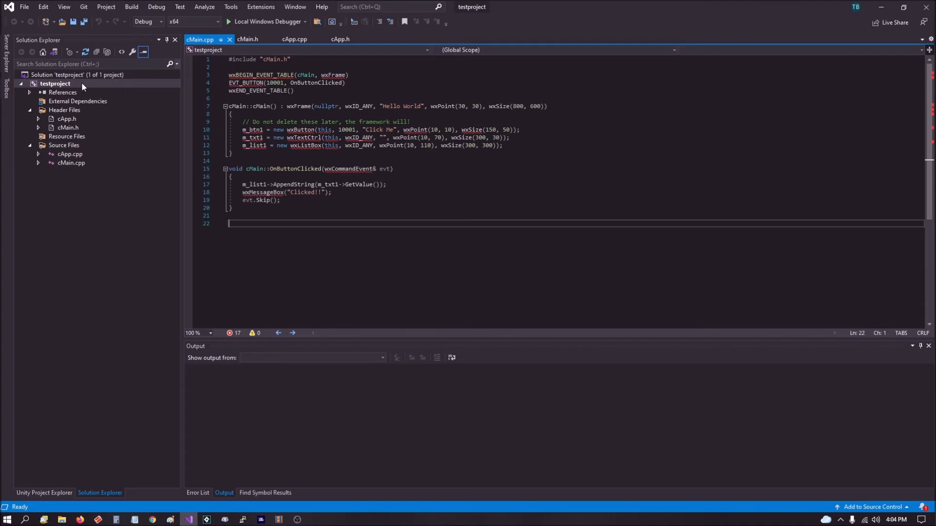
Bring up testproject's property pages and review the C/C++ precompiled header and general settings.
right_click(49, 84)
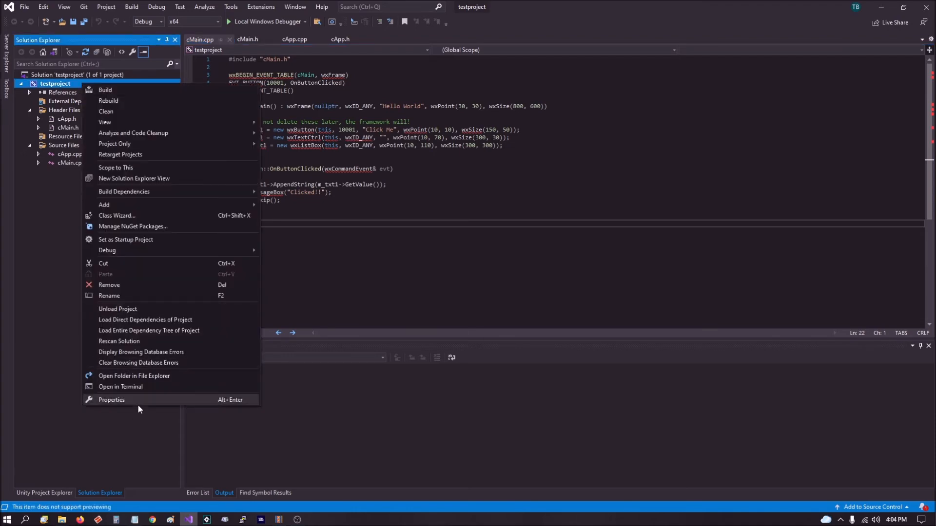
click(111, 399)
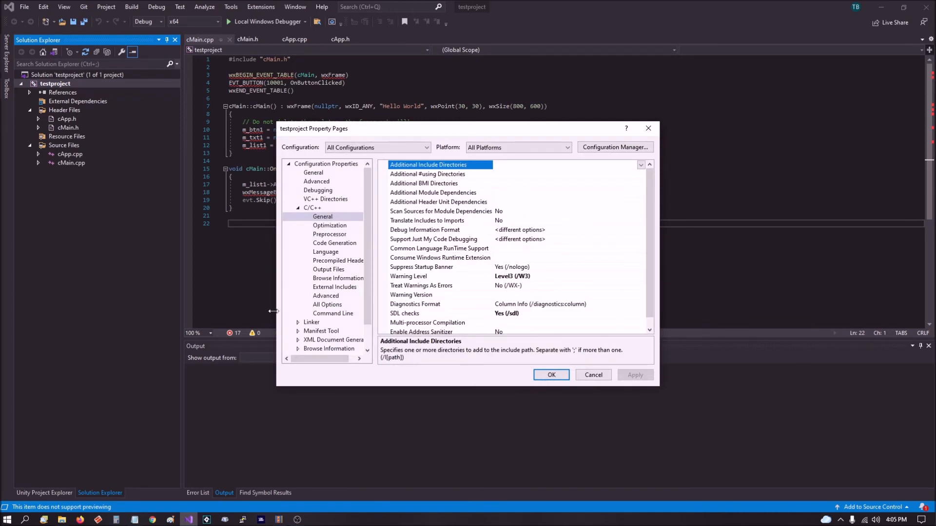
mouse_move(312, 208)
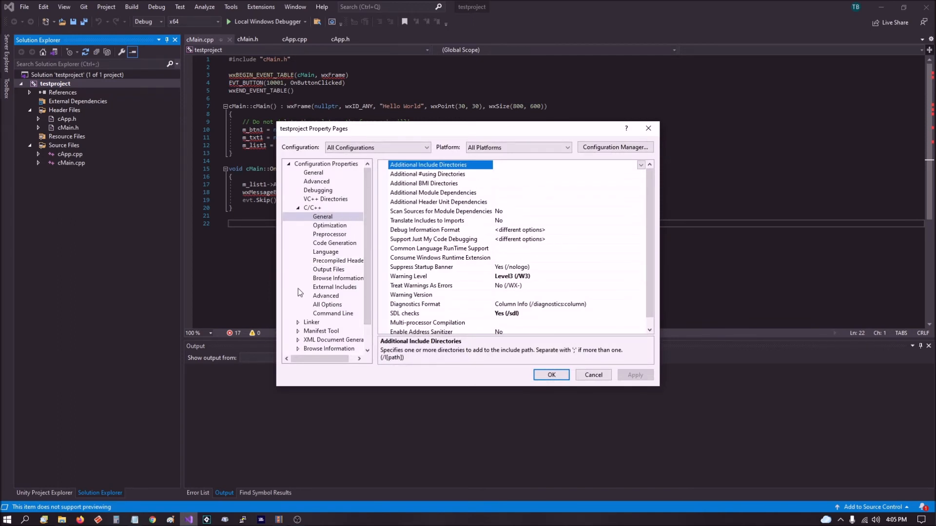
click(337, 260)
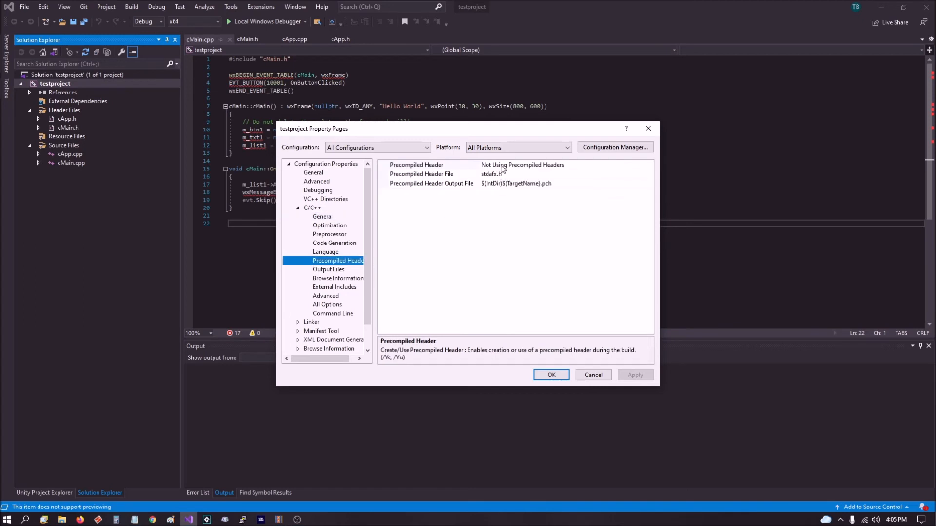
mouse_move(588, 169)
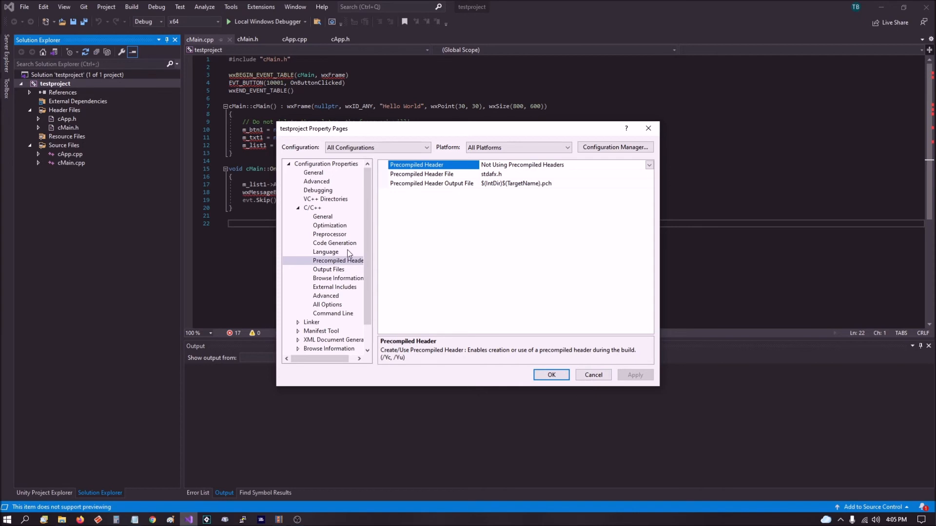
click(322, 216)
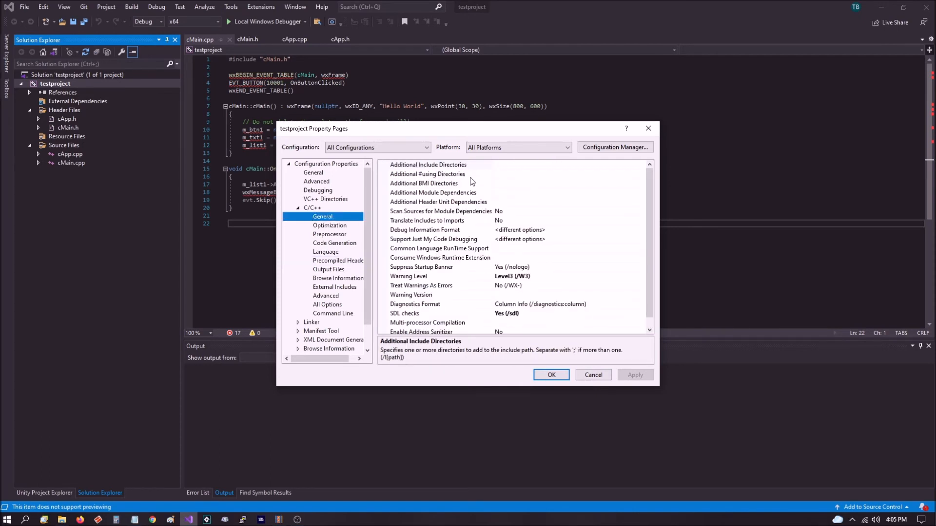
Set Additional Include Directories to $(WXWIN)\include\msvc;$(WXWIN)\include.
click(428, 165)
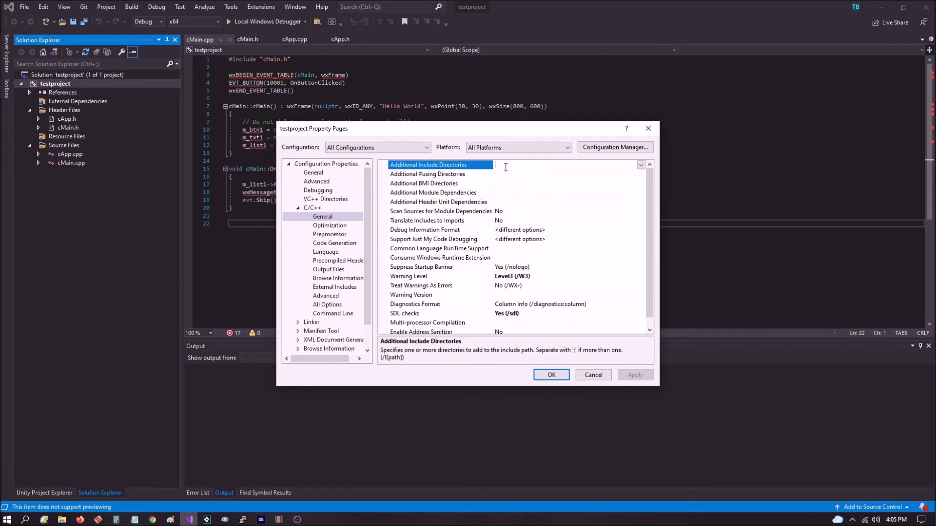
text($(WXWIN)\include\msvc;$(WXWIN)\include)
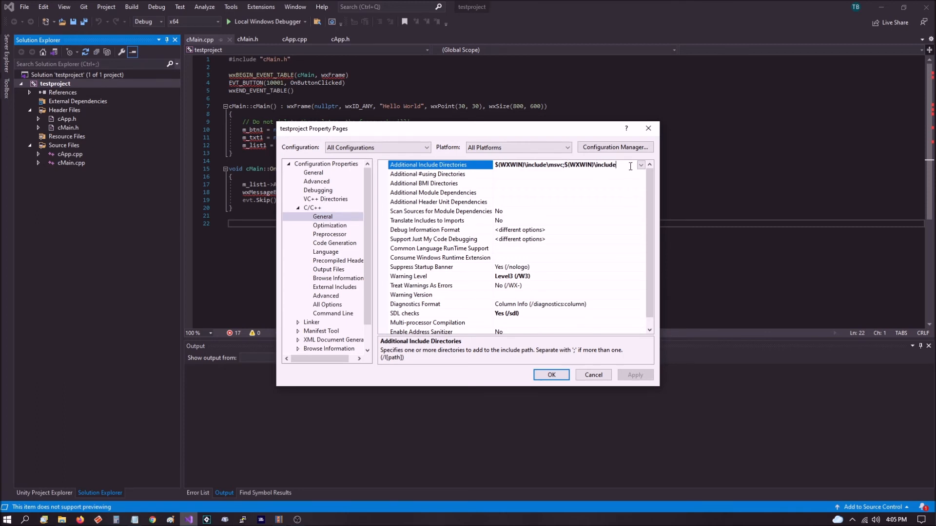
Show the Linker General page where Additional Library Directories is set.
click(312, 296)
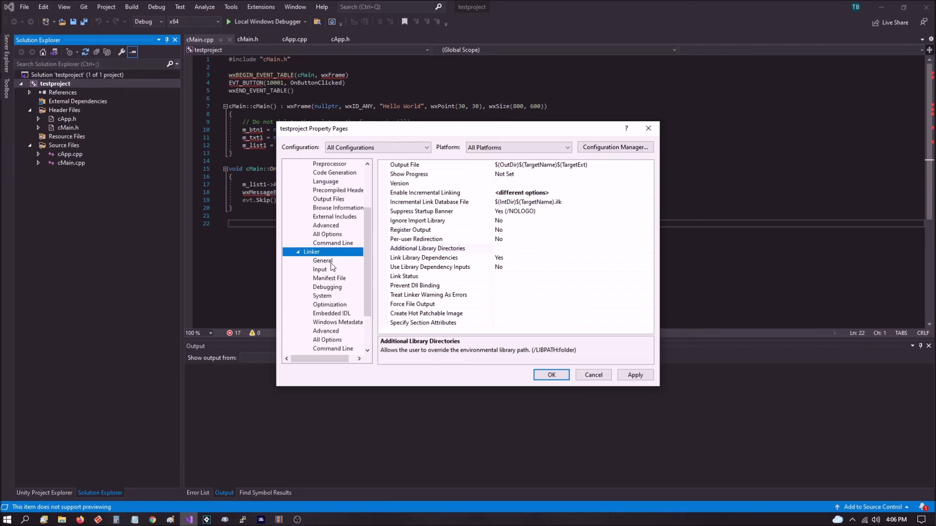
click(322, 262)
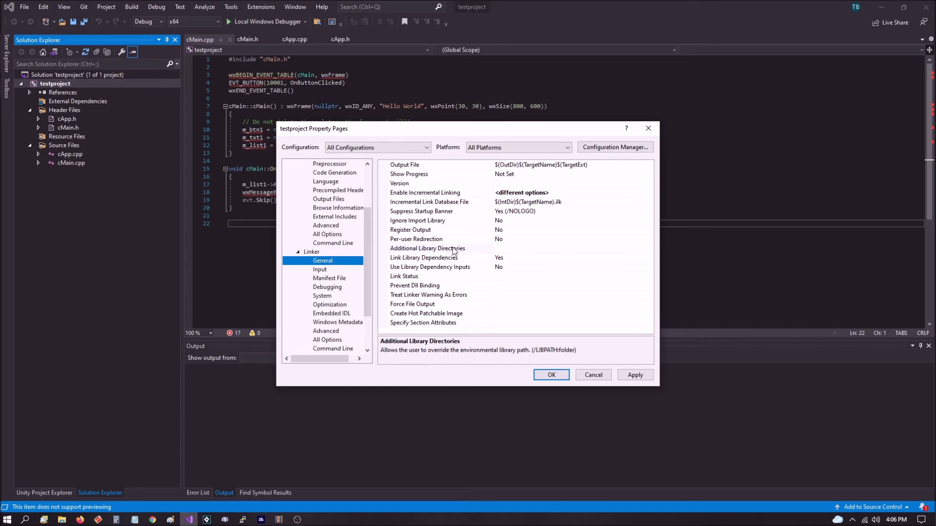
mouse_move(508, 252)
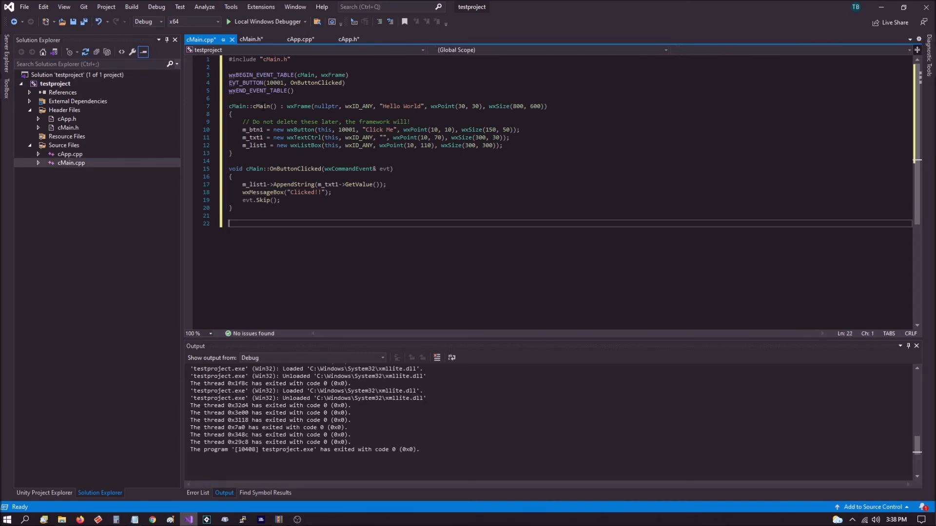
mouse_move(234, 106)
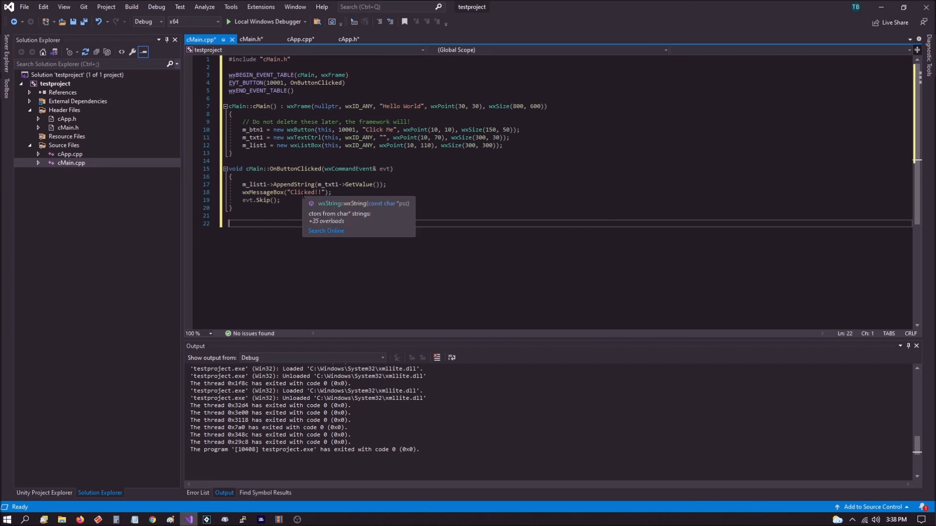
mouse_move(318, 214)
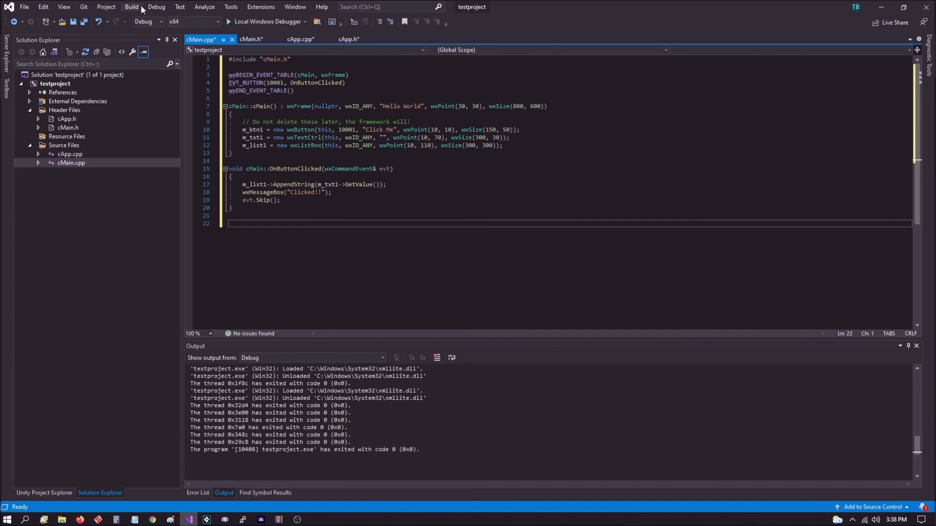
Build testproject so cApp.cpp and cMain.cpp compile into testproject.exe.
click(131, 7)
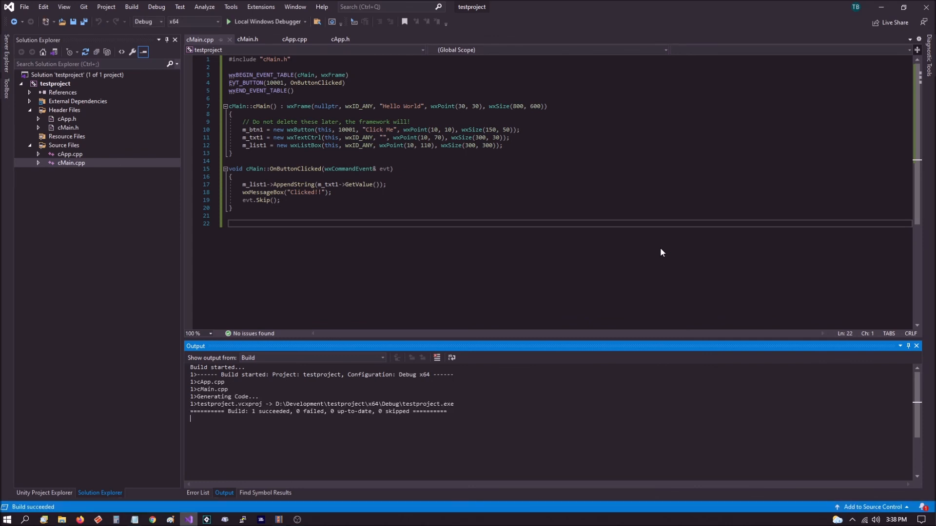
Run Hello World under the debugger, add 'test' to the list and dismiss the Clicked!! message.
click(240, 22)
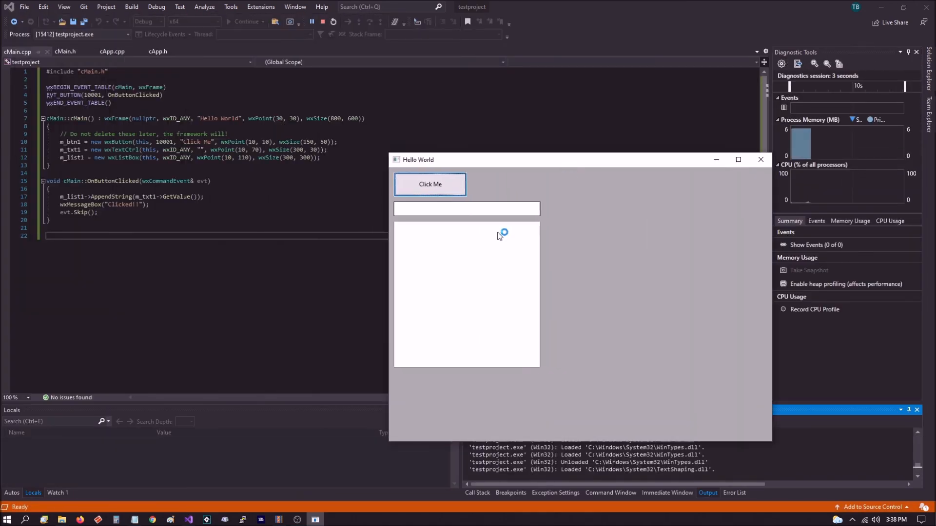
text(test)
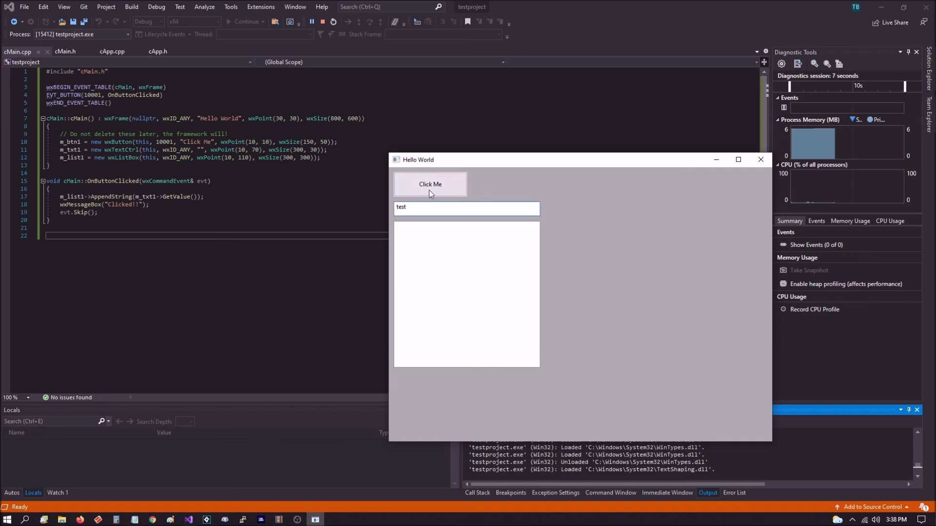
click(430, 185)
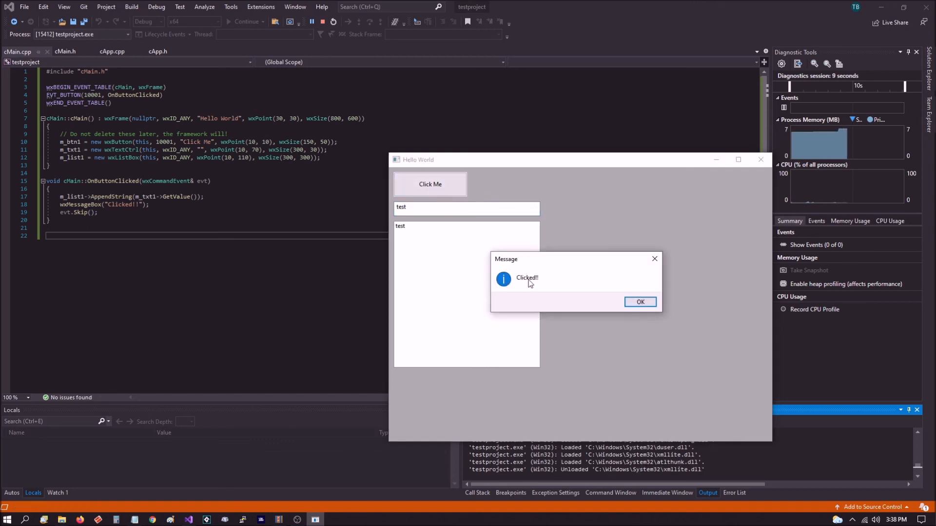
mouse_move(412, 228)
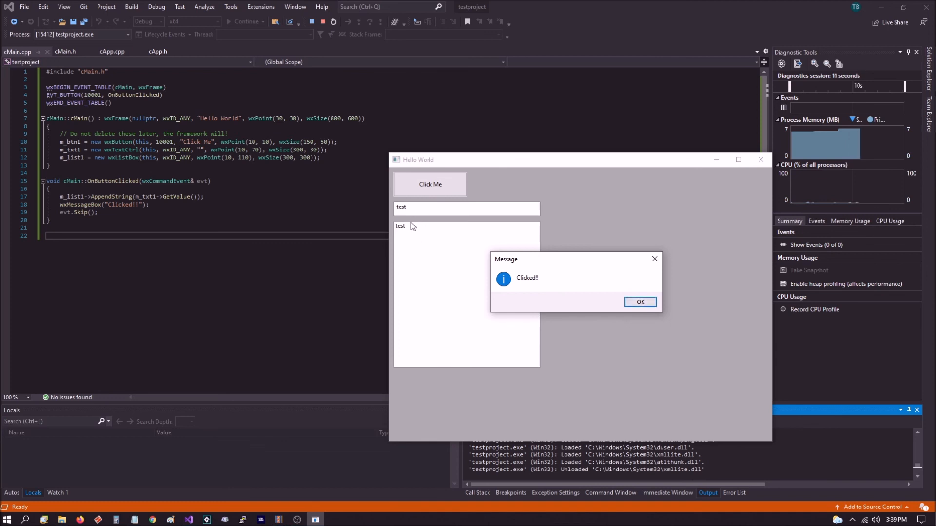
mouse_move(411, 240)
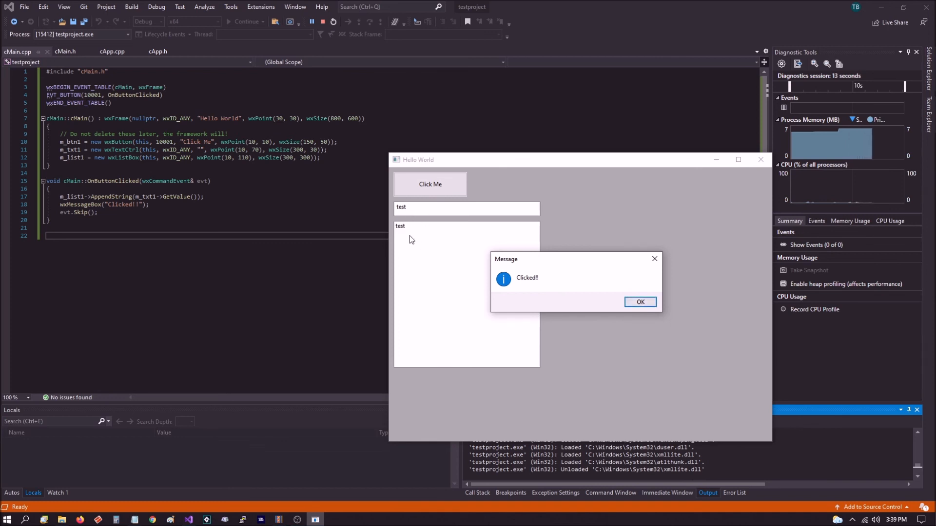
click(639, 303)
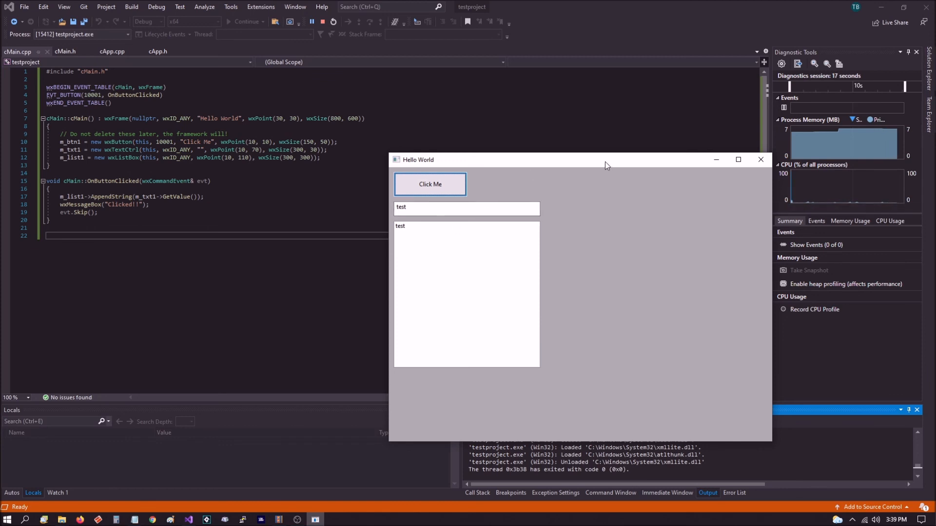
drag(605, 159, 527, 137)
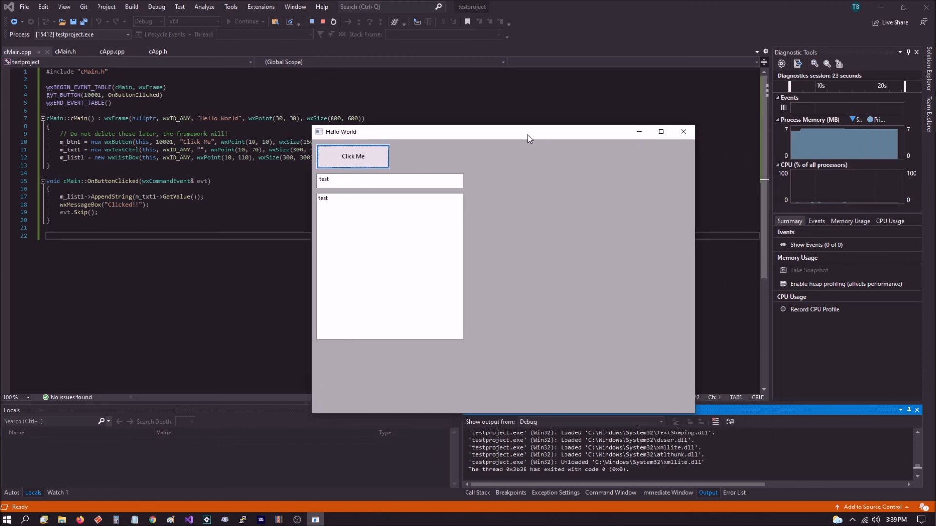